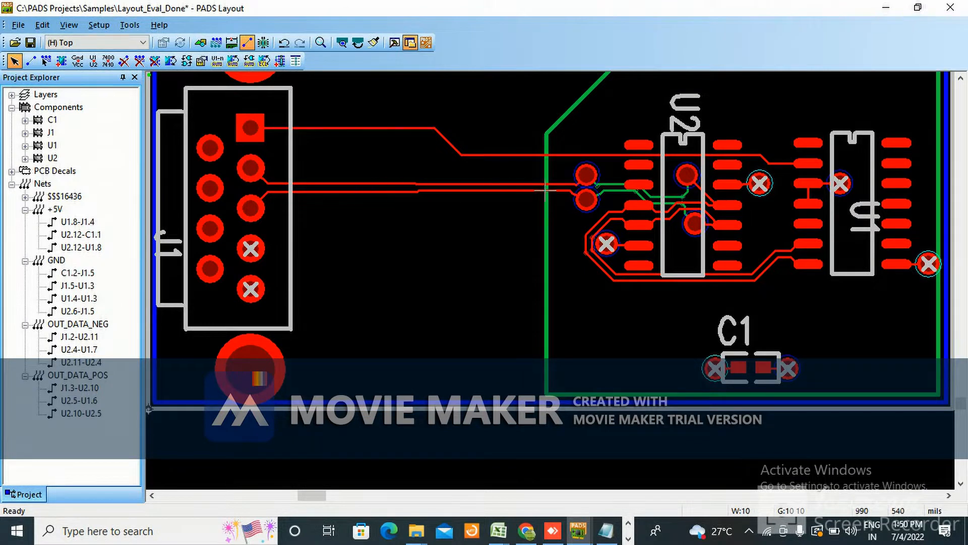
Inspect the via beside U2, then bring up the via pad stack definitions.
left_click(585, 175)
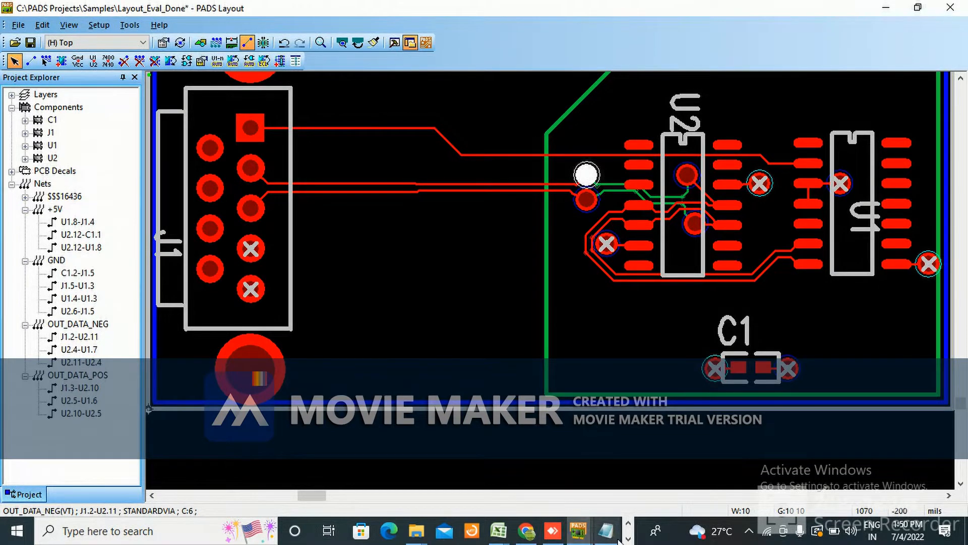
left_click(364, 530)
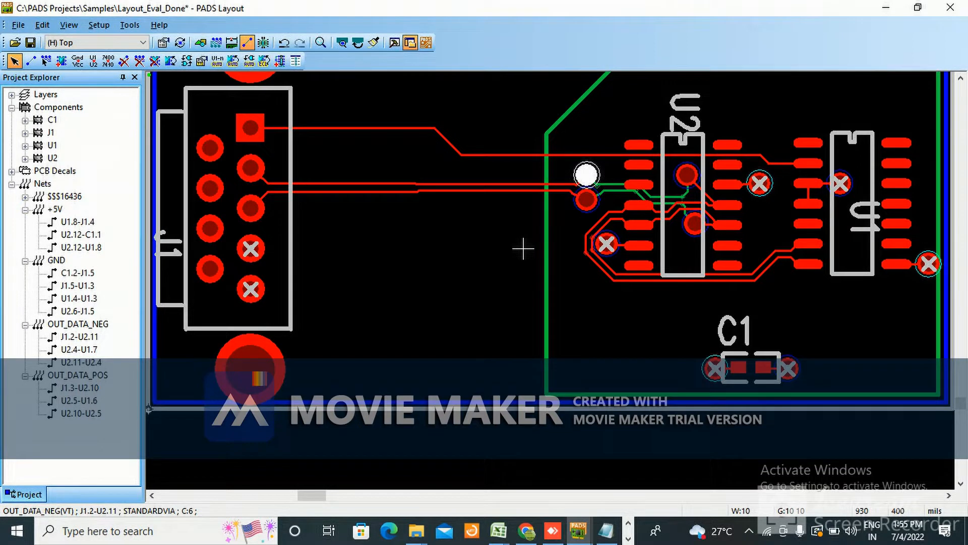
mouse_move(541, 263)
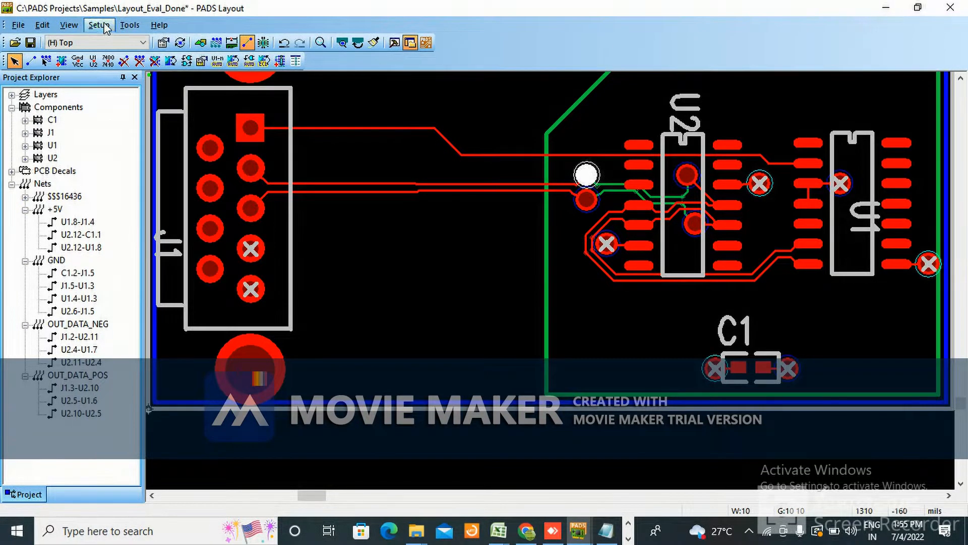
left_click(98, 24)
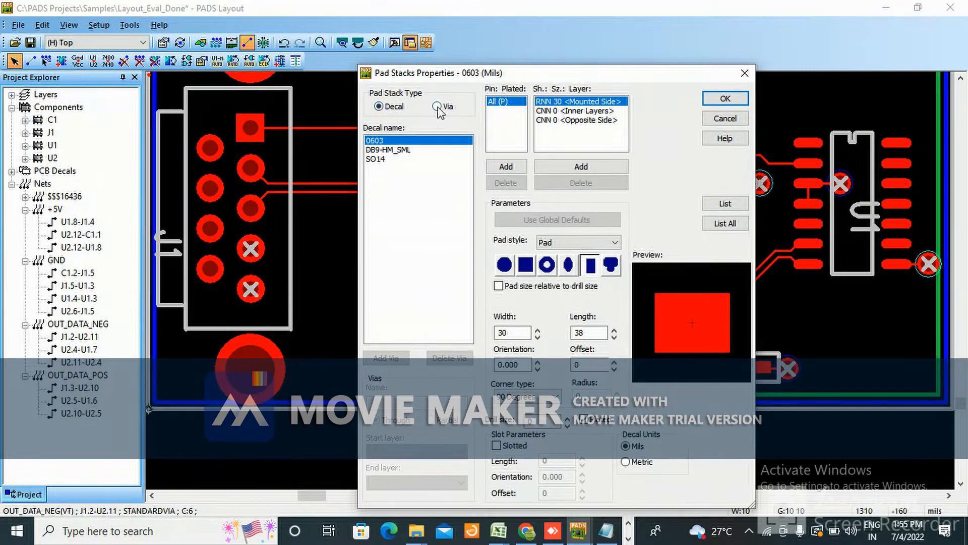
left_click(436, 106)
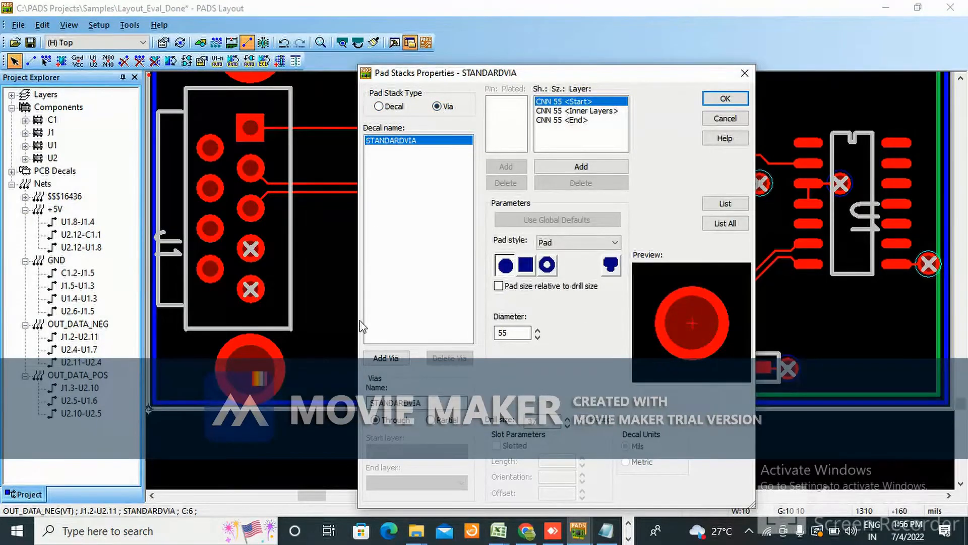
mouse_move(444, 183)
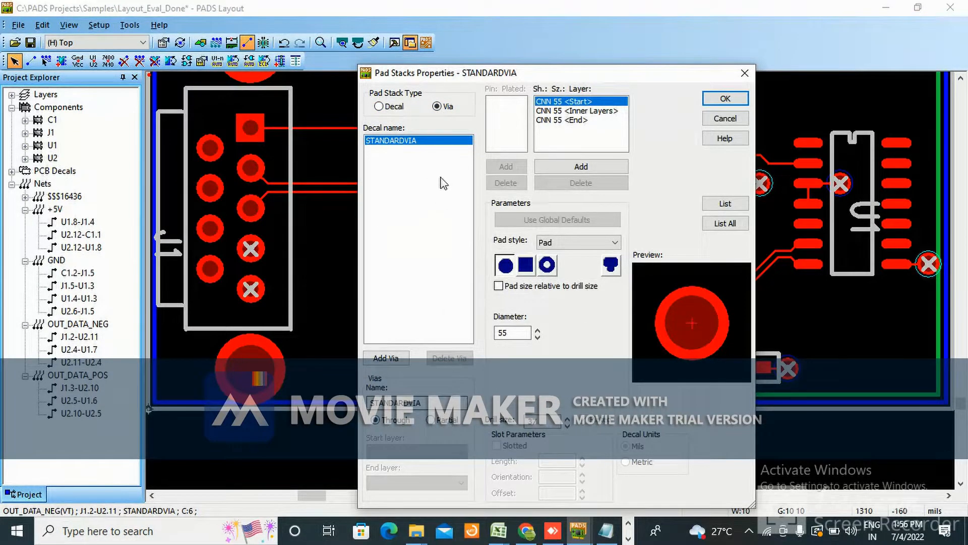
Rename STANDARDVIA to VIA_16X32 and reduce its start and inner pad diameters from 55 to 32.
left_click(512, 334)
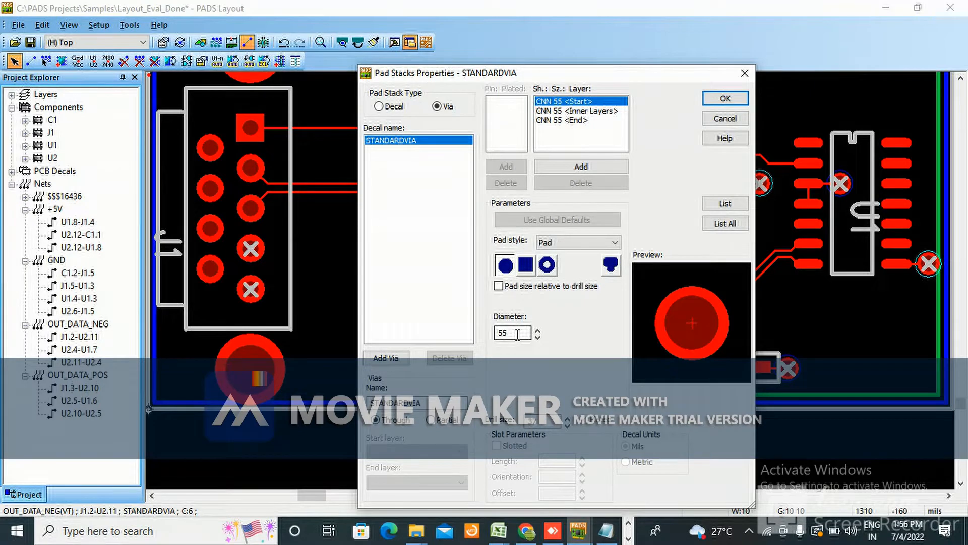
mouse_move(672, 304)
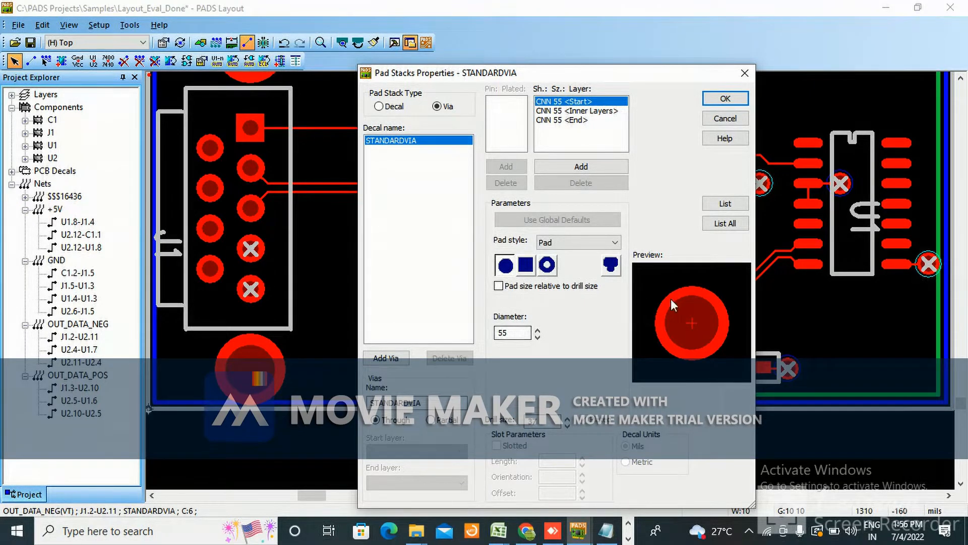
mouse_move(666, 297)
type("3")
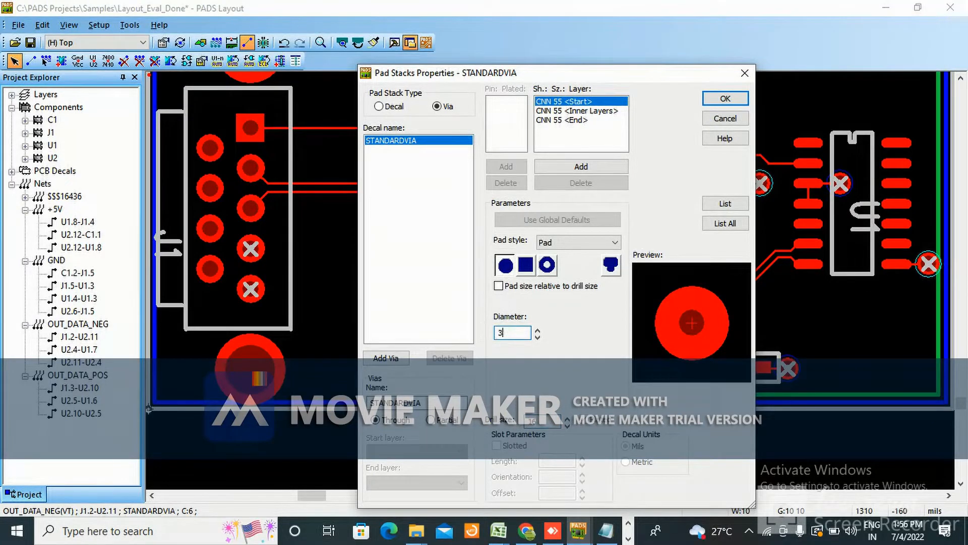
type("2")
left_click(418, 140)
type("VI")
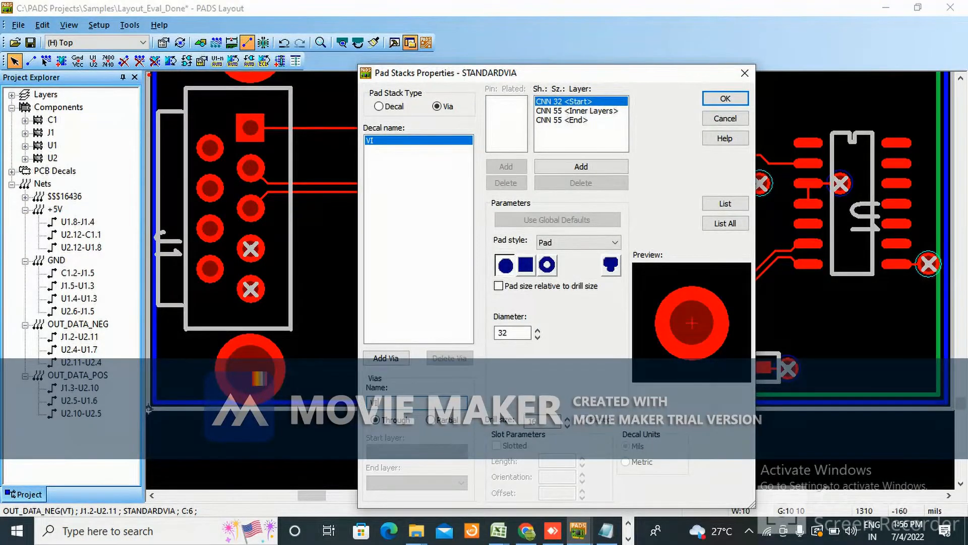
type("A_16X32")
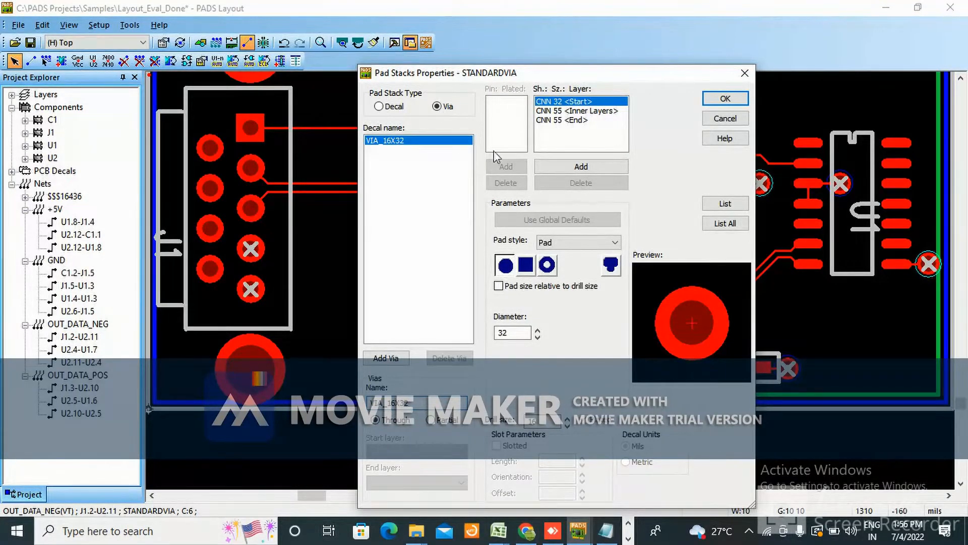
left_click(577, 111)
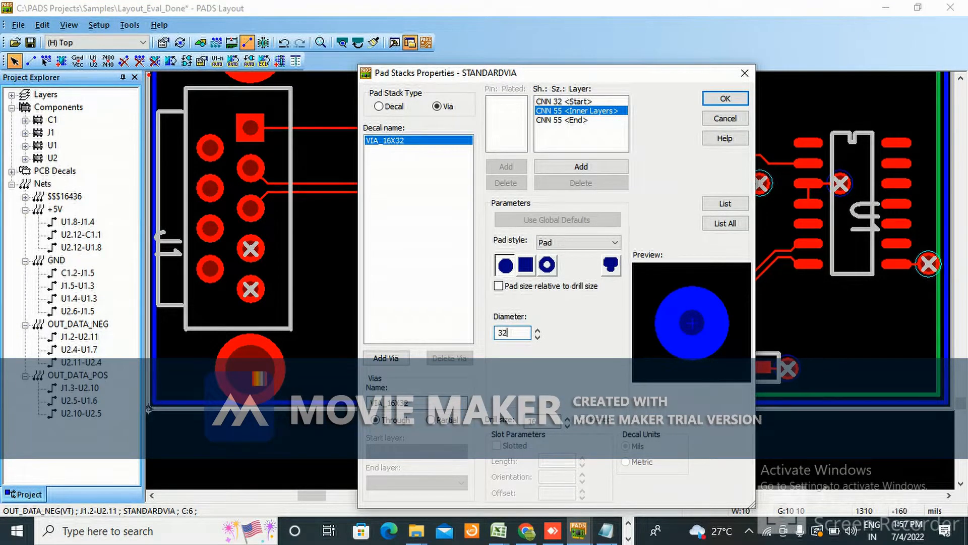
left_click(580, 120)
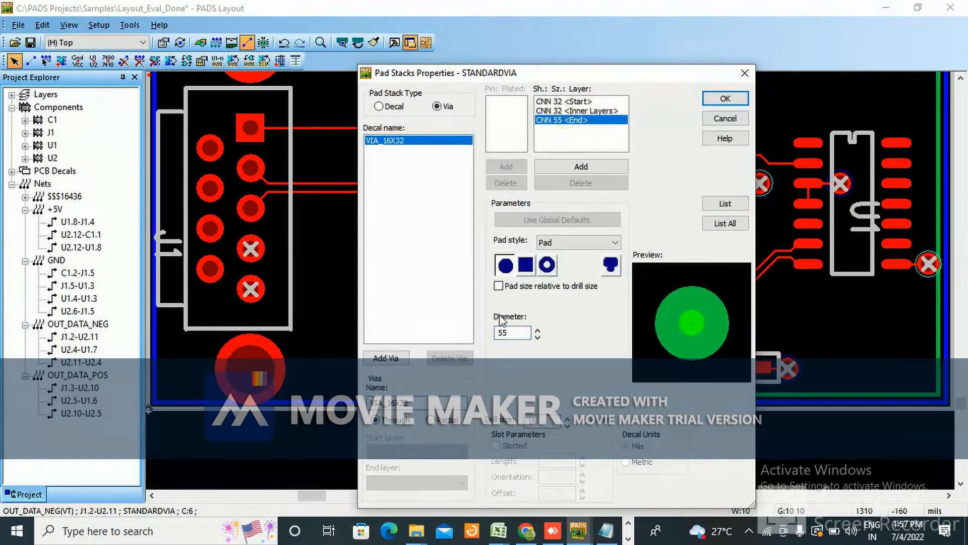
triple_click(506, 332)
type("32")
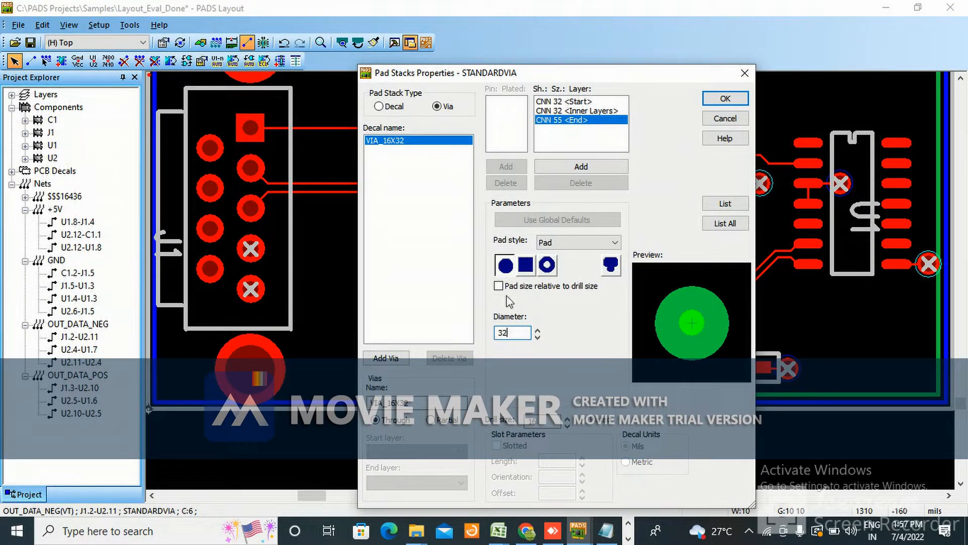
mouse_move(419, 218)
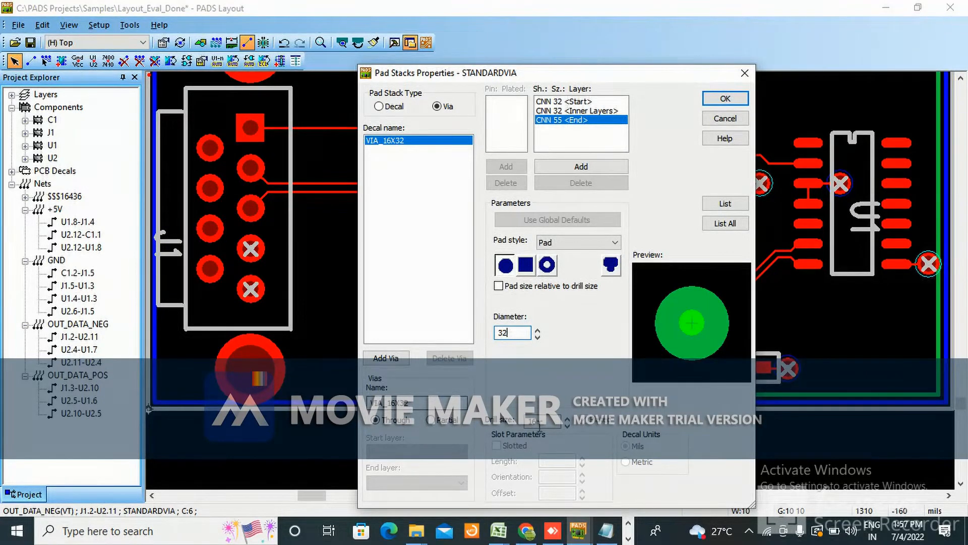
mouse_move(544, 367)
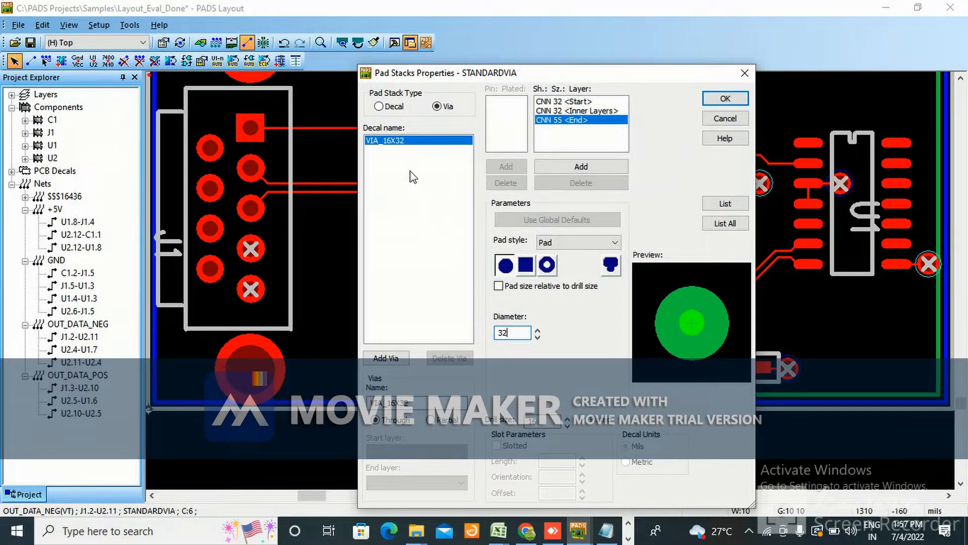
mouse_move(745, 73)
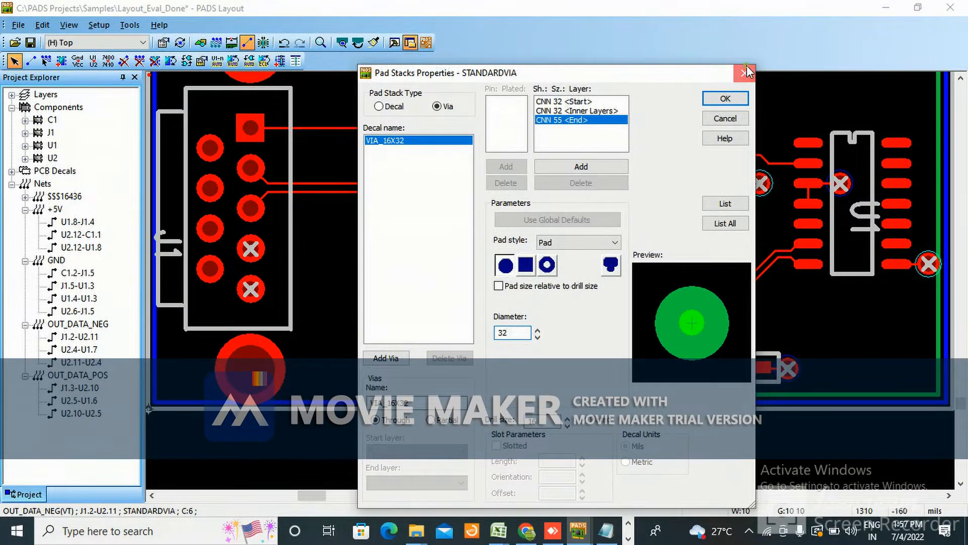
Discard the edits, reopen the via pad stacks and re-enter VIA_16X32 with a 32 start-layer pad.
left_click(98, 24)
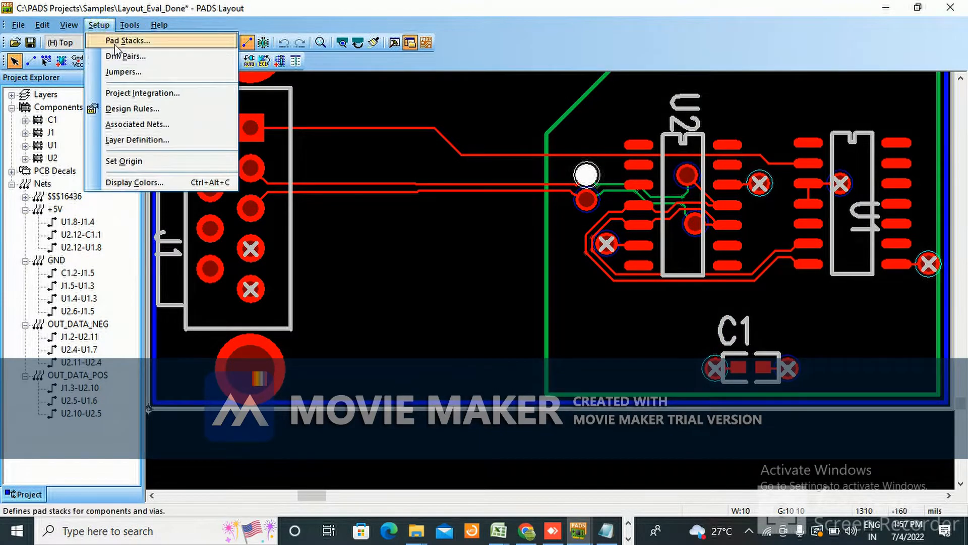
left_click(127, 41)
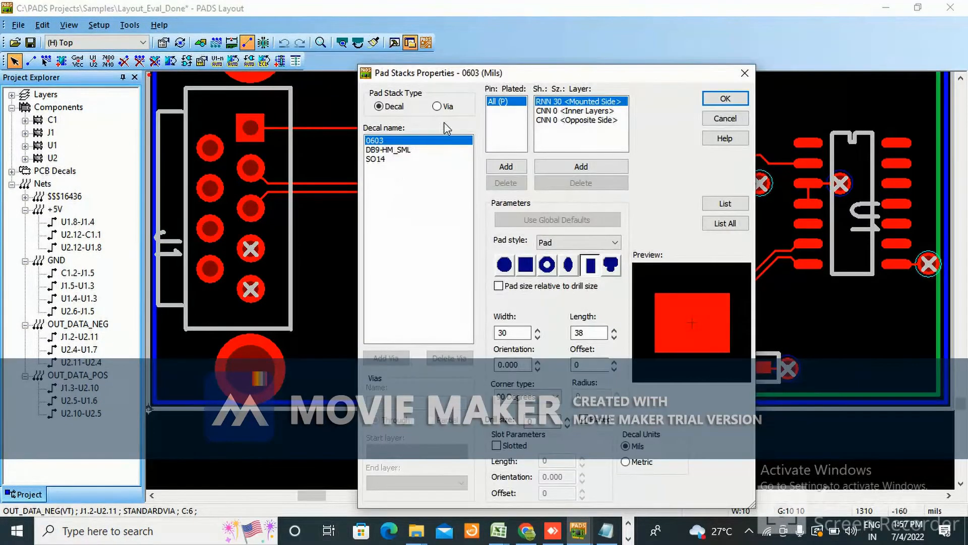
left_click(436, 106)
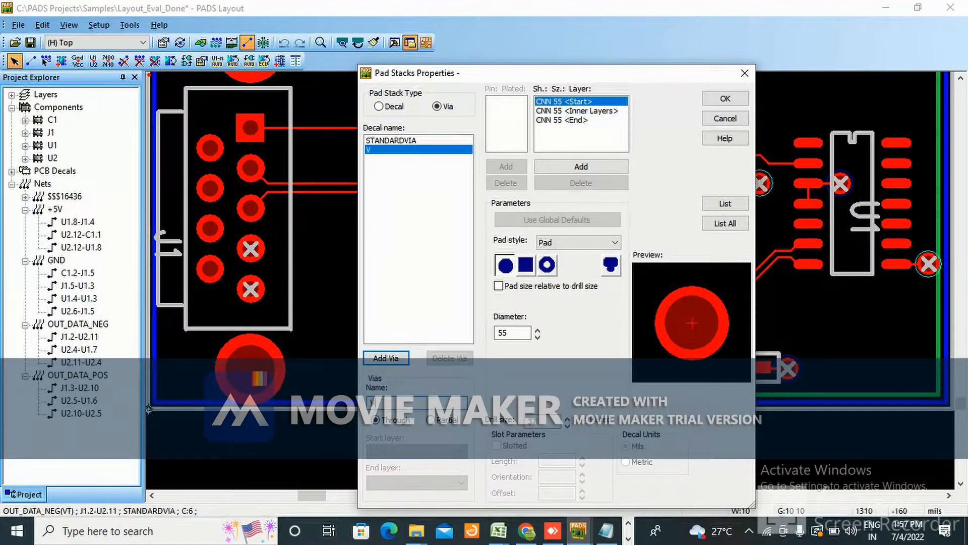
type("IA_16X")
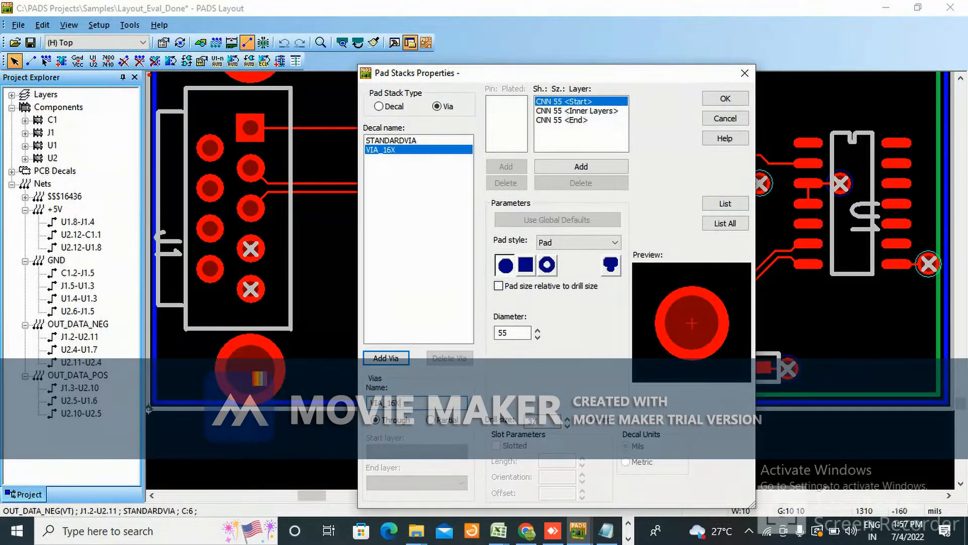
type("32")
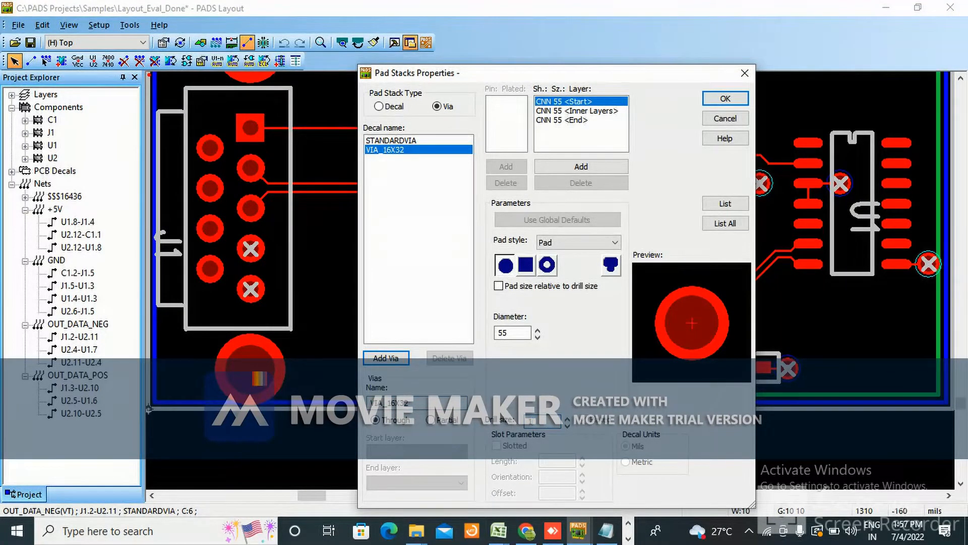
triple_click(509, 332)
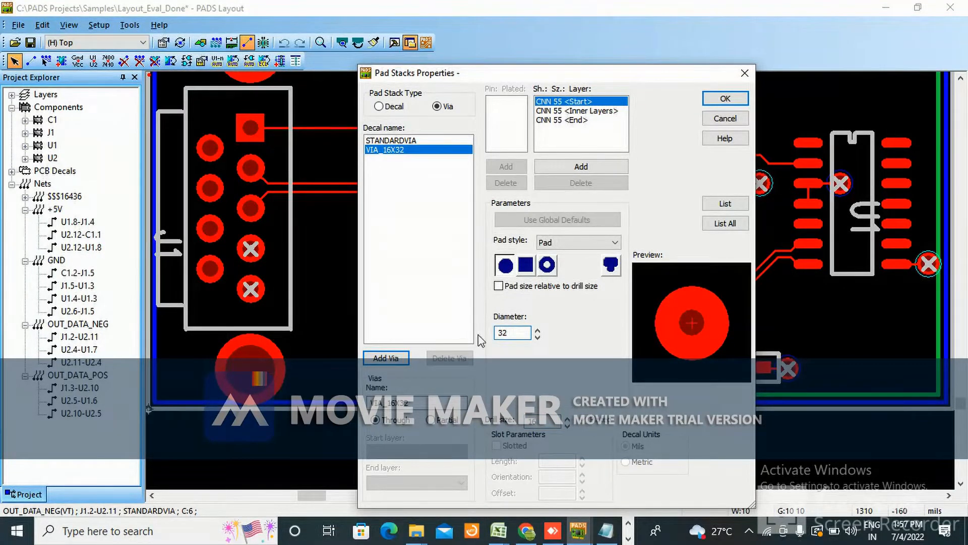
Set the inner and end layer pads to 32 and save the VIA_16X32 pad stack.
left_click(577, 111)
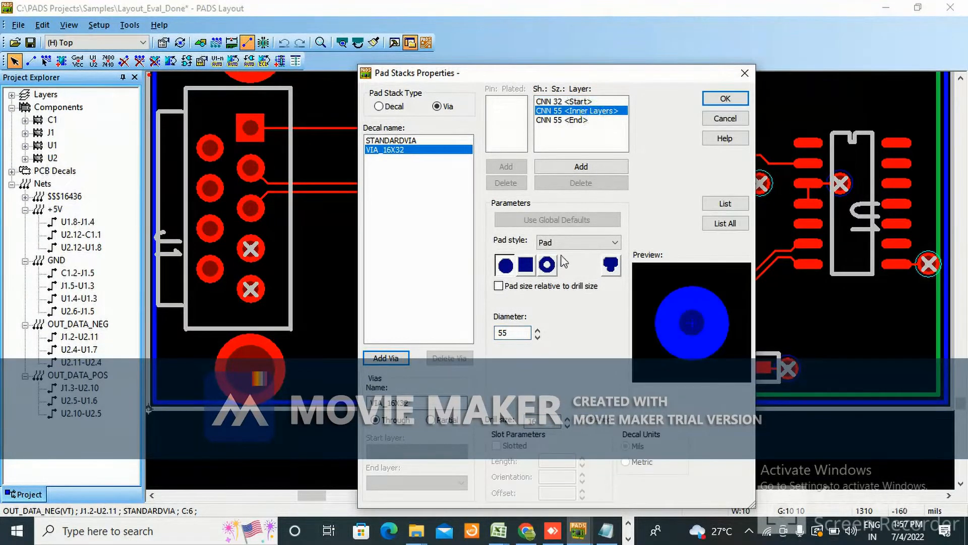
triple_click(512, 333)
type("32")
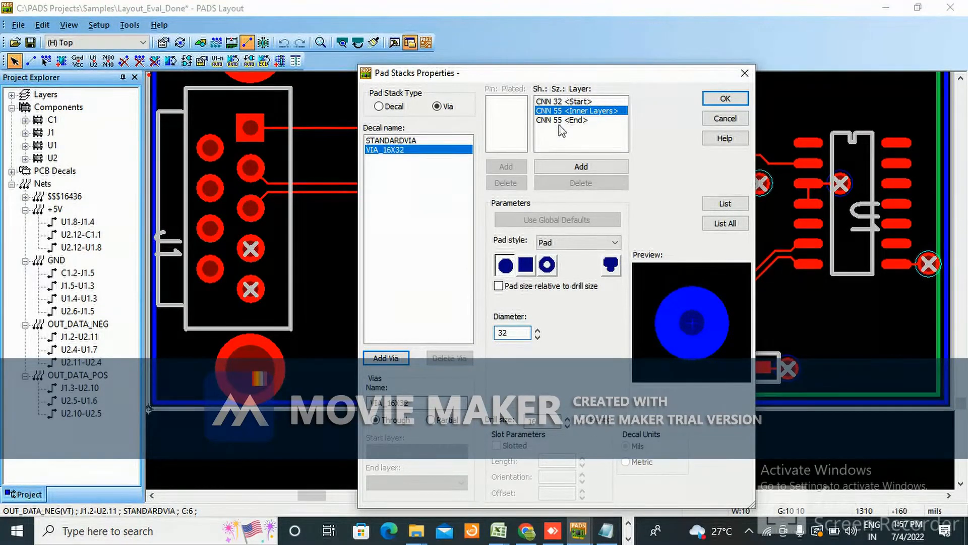
left_click(580, 120)
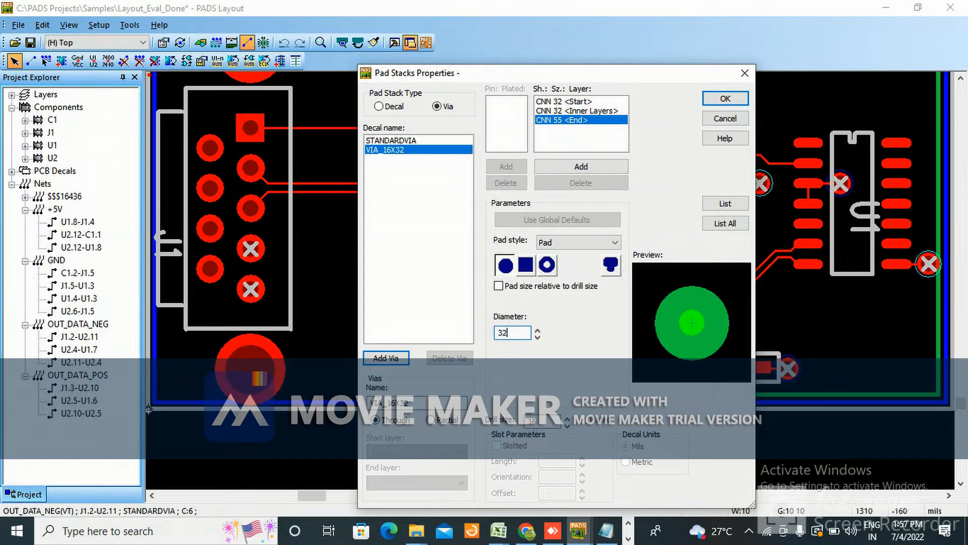
left_click(579, 120)
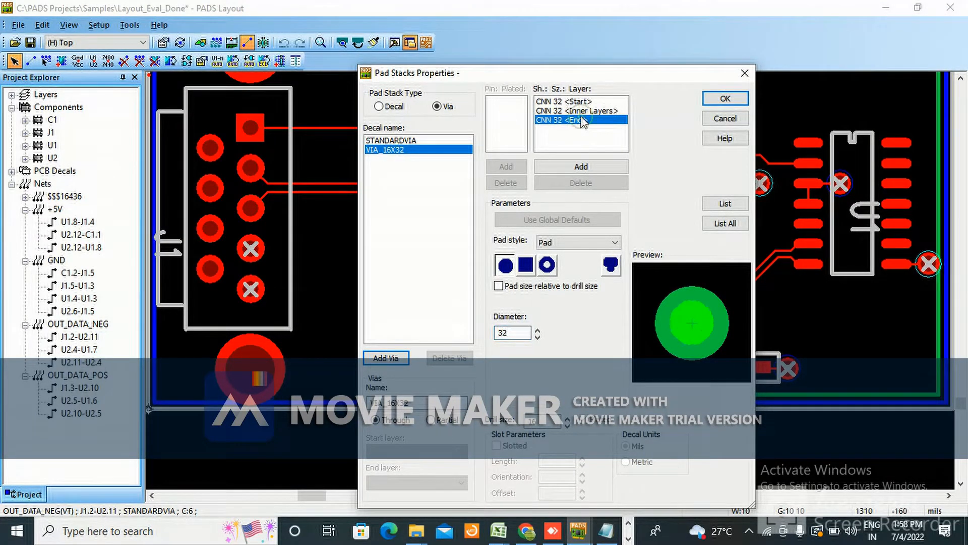
mouse_move(401, 283)
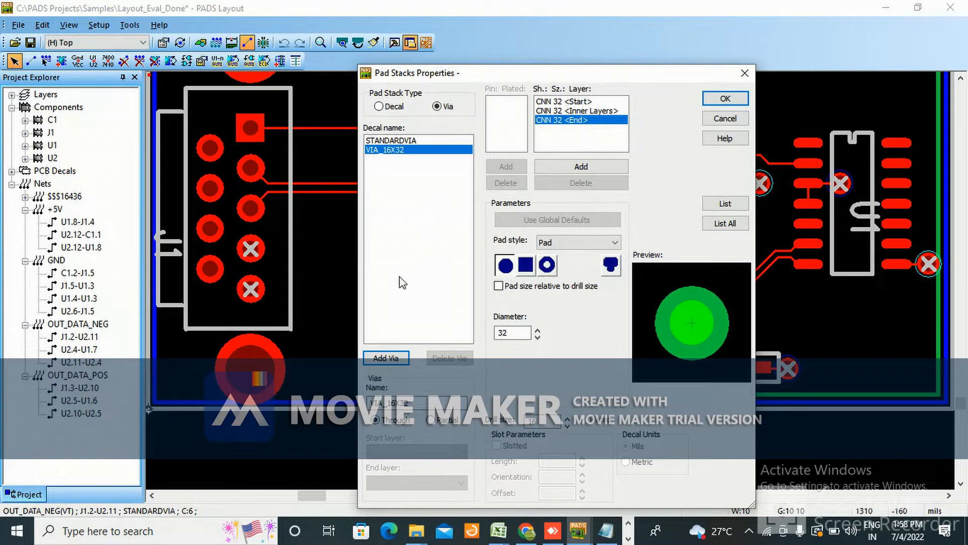
mouse_move(704, 174)
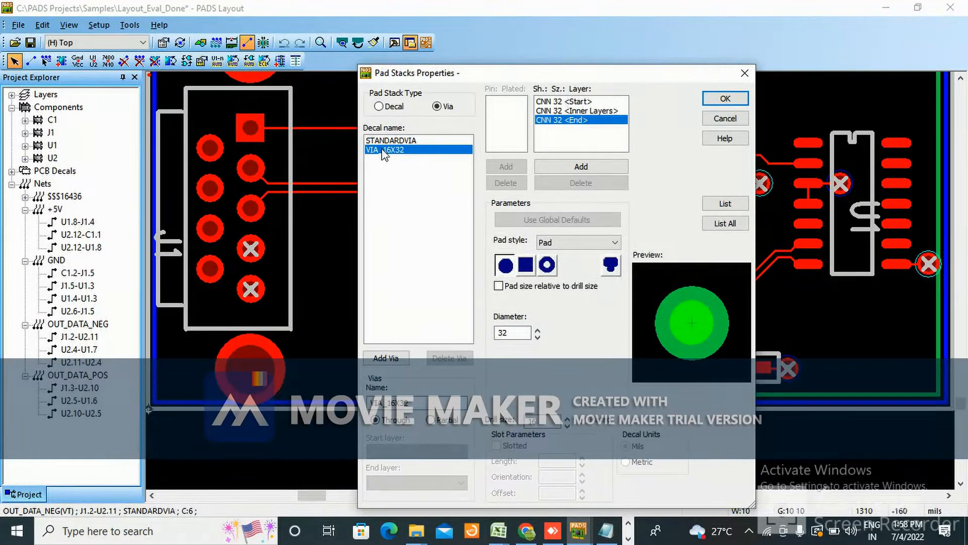
mouse_move(395, 162)
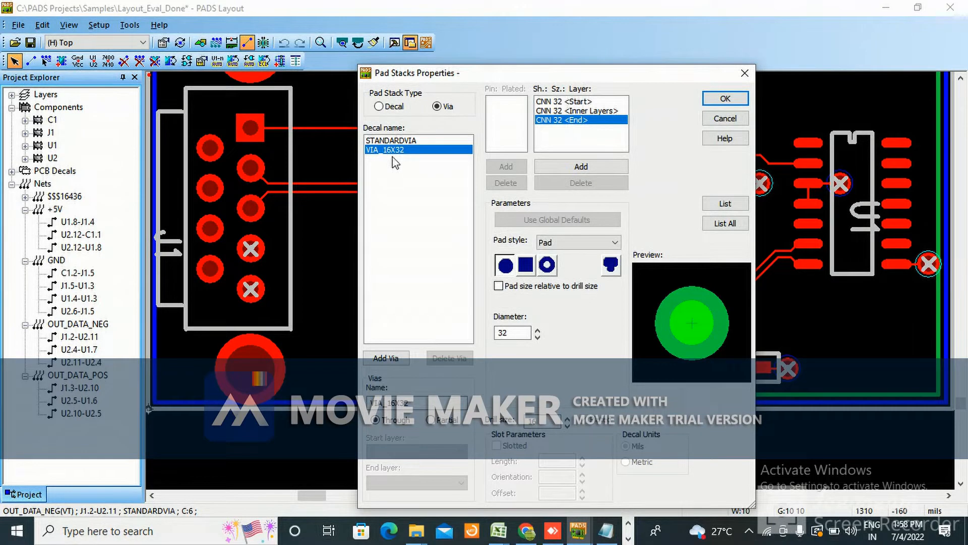
mouse_move(469, 343)
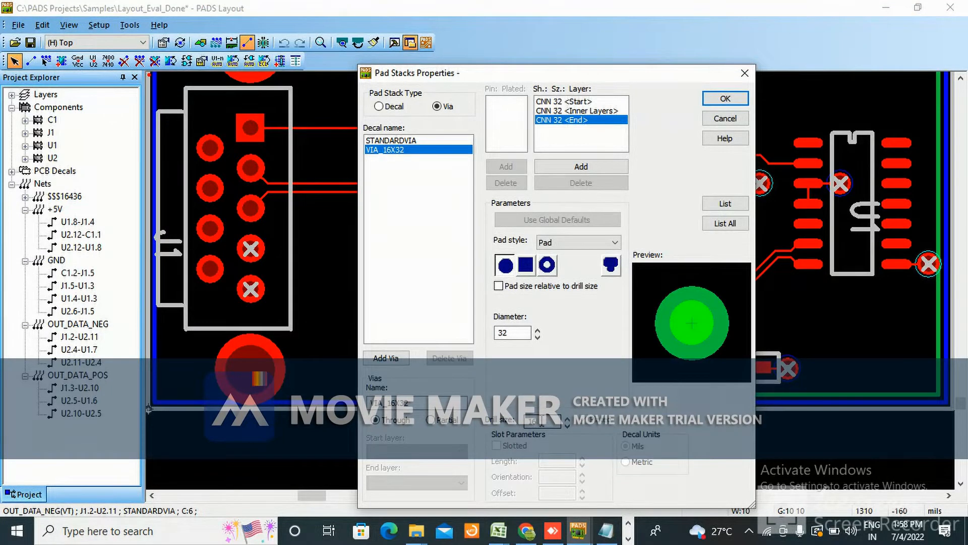
mouse_move(870, 154)
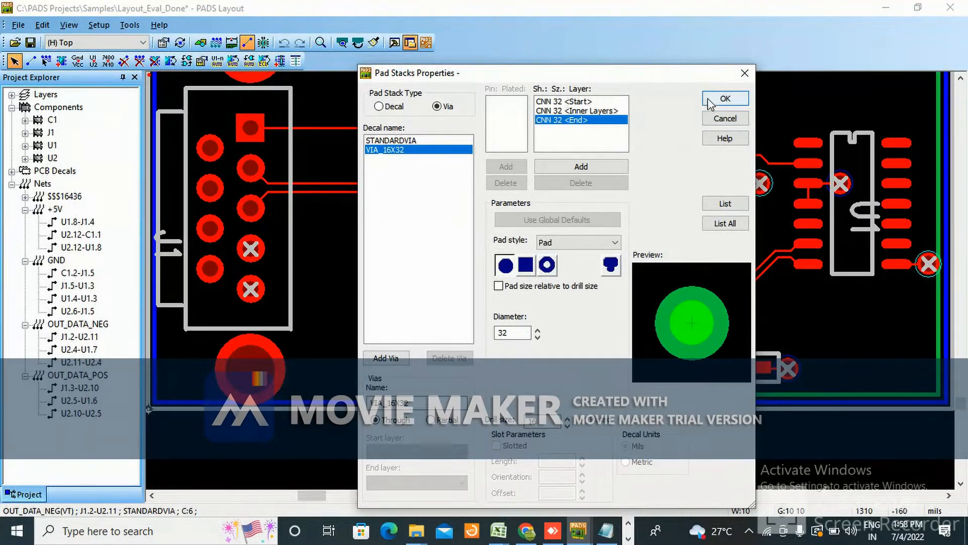
left_click(724, 99)
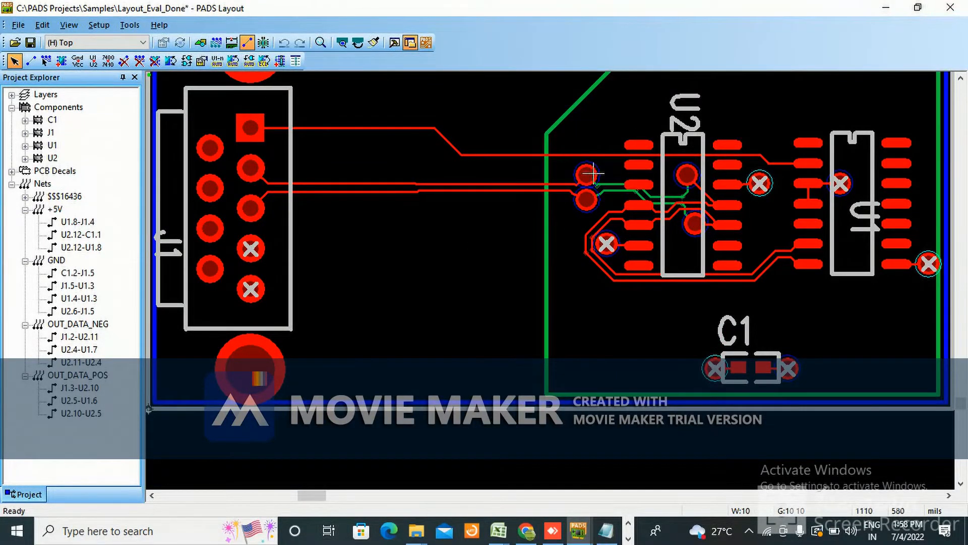
Change the upper via beside U2 on OUT_DATA_NEG to type VIA_16X32.
right_click(585, 179)
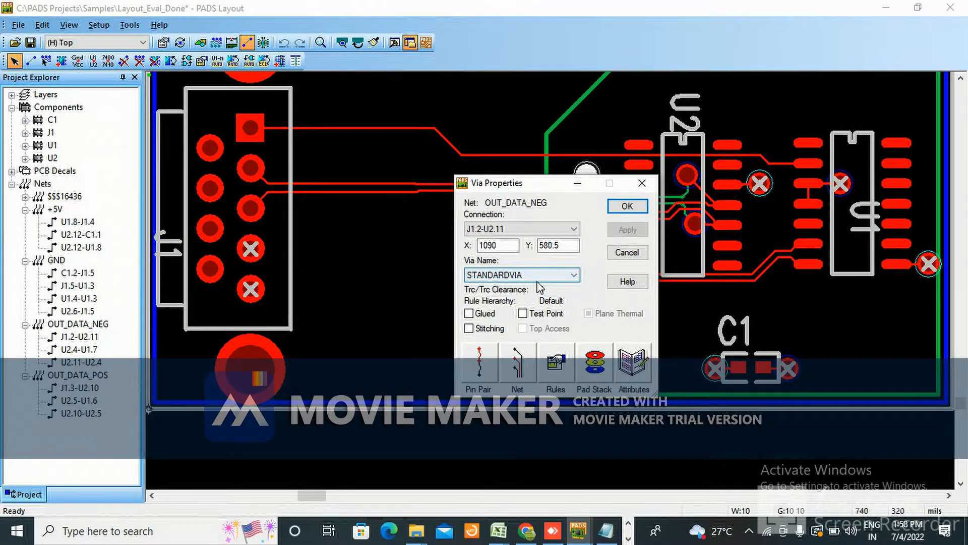
left_click(574, 275)
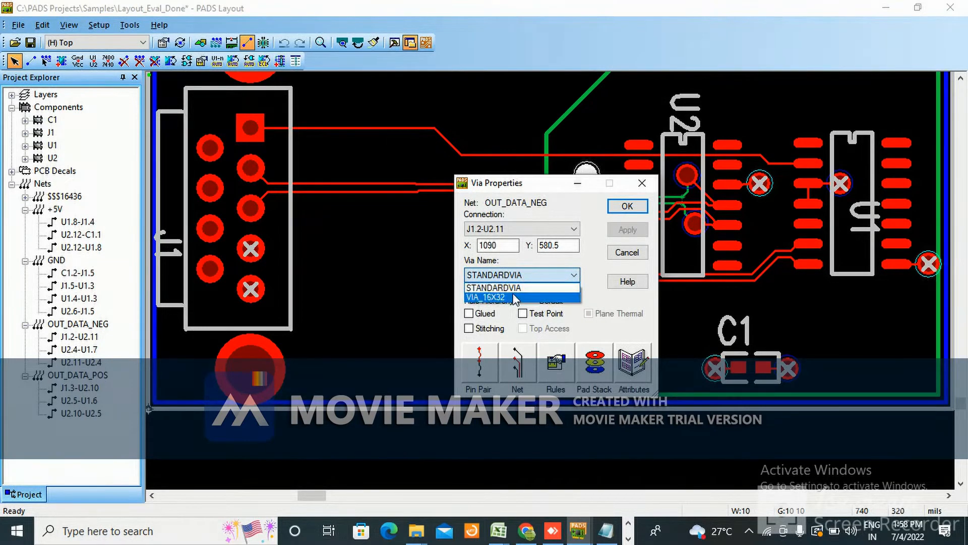
left_click(486, 297)
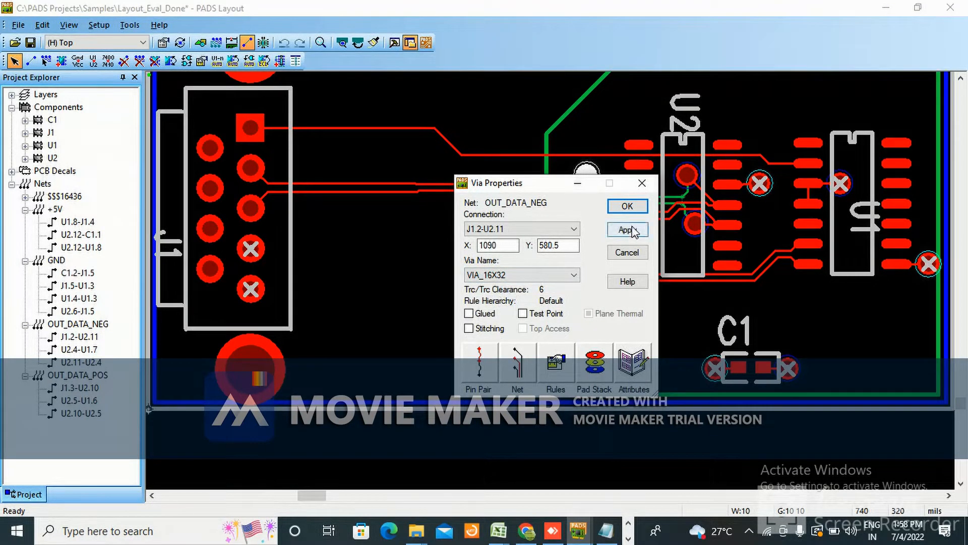
left_click(626, 206)
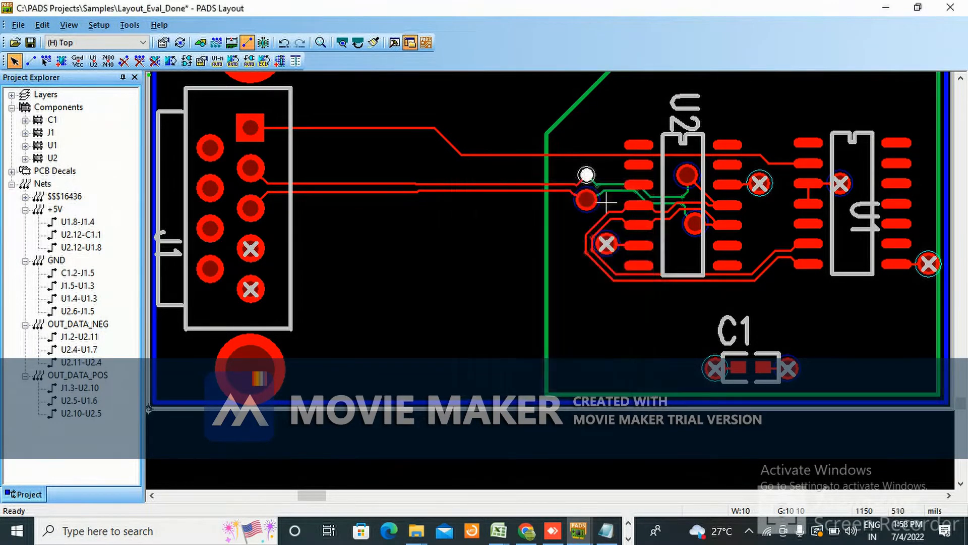
mouse_move(584, 212)
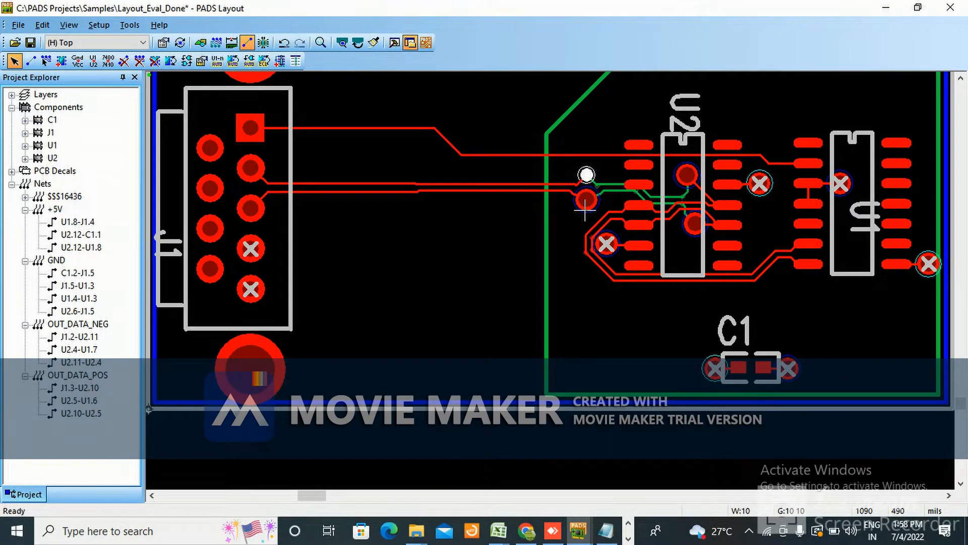
Change the lower via beside U2 on OUT_DATA_POS to VIA_16X32 as well.
left_click(585, 199)
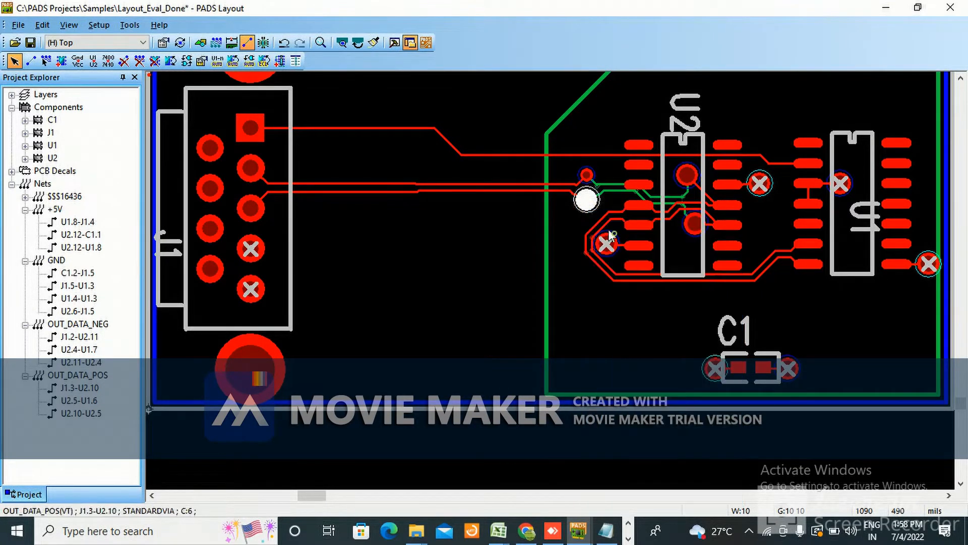
double_click(585, 197)
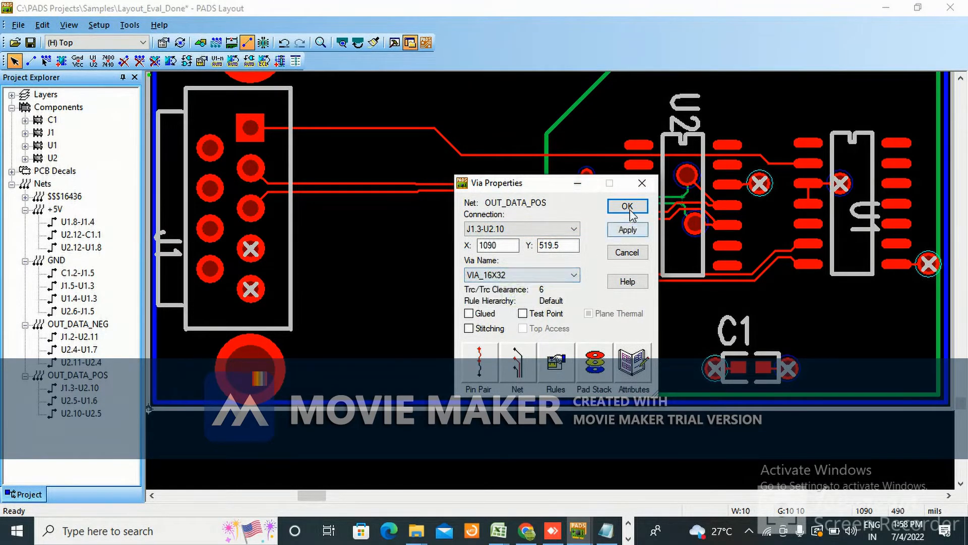
left_click(626, 206)
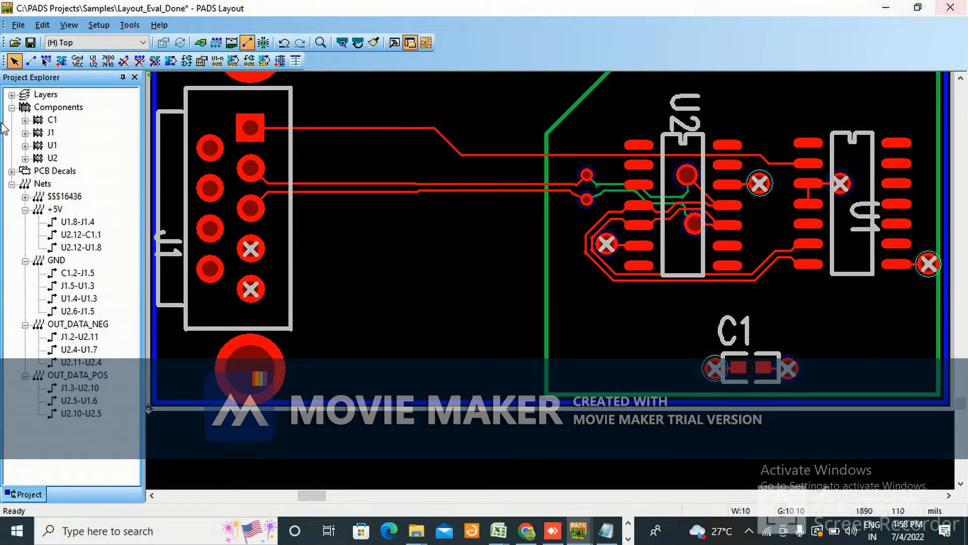
left_click(99, 24)
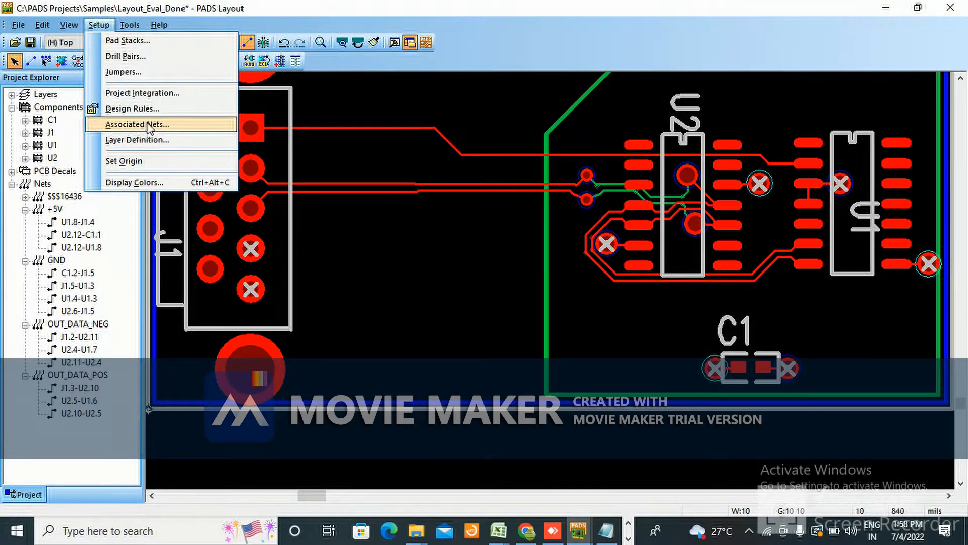
Go to the per-net design rules and select net OUT_DATA_NEG.
left_click(132, 109)
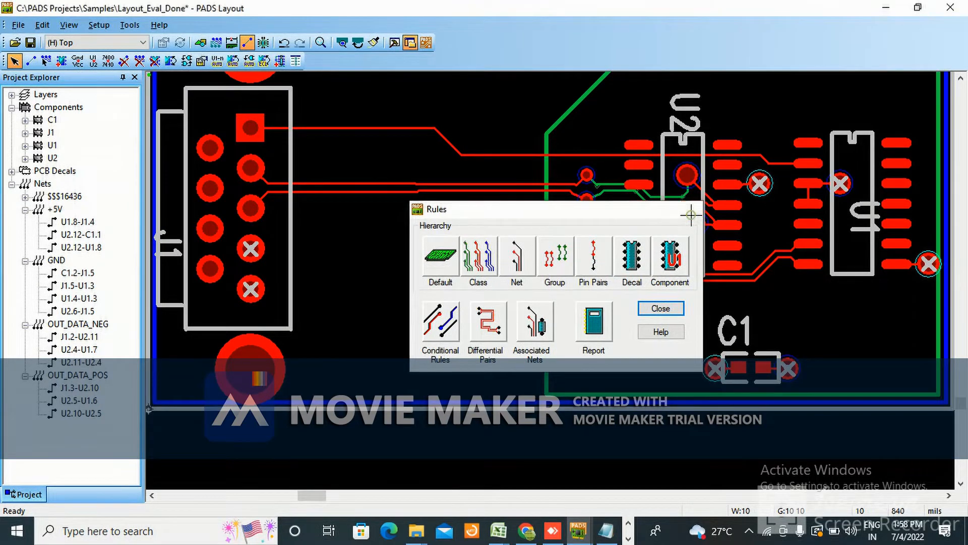
left_click(98, 24)
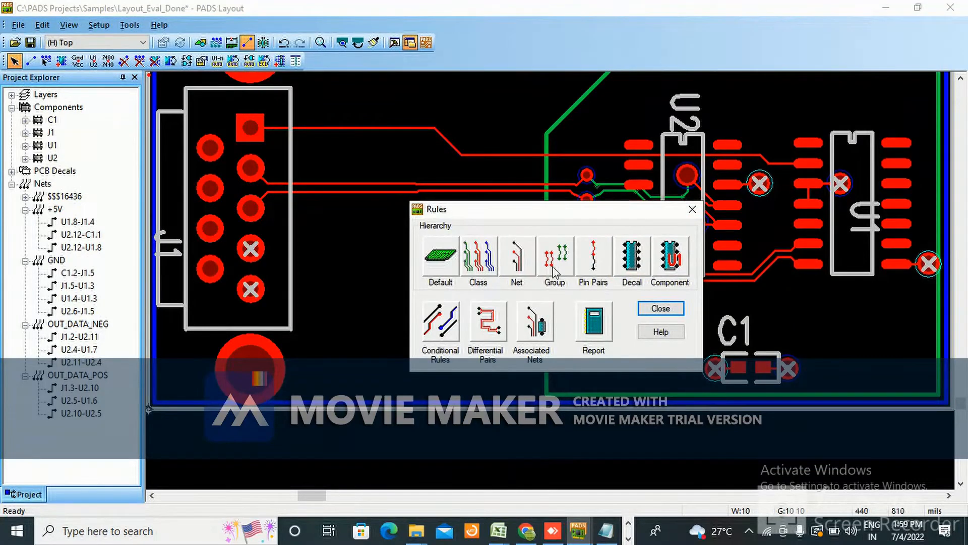
left_click(516, 255)
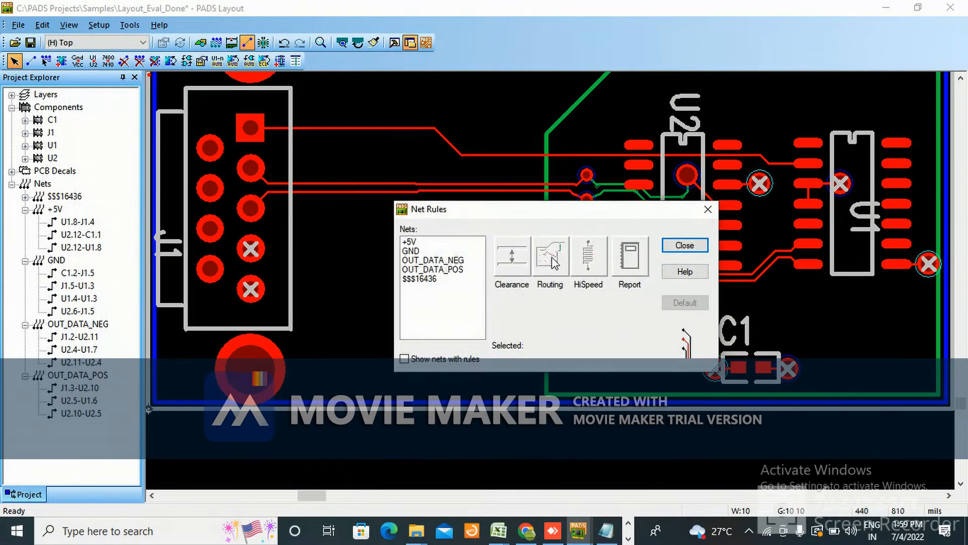
mouse_move(460, 250)
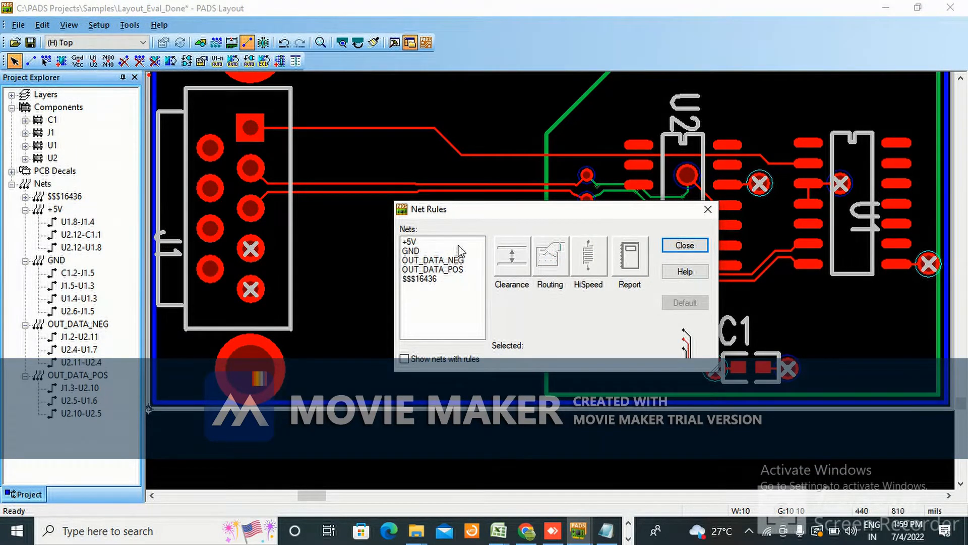
left_click(433, 259)
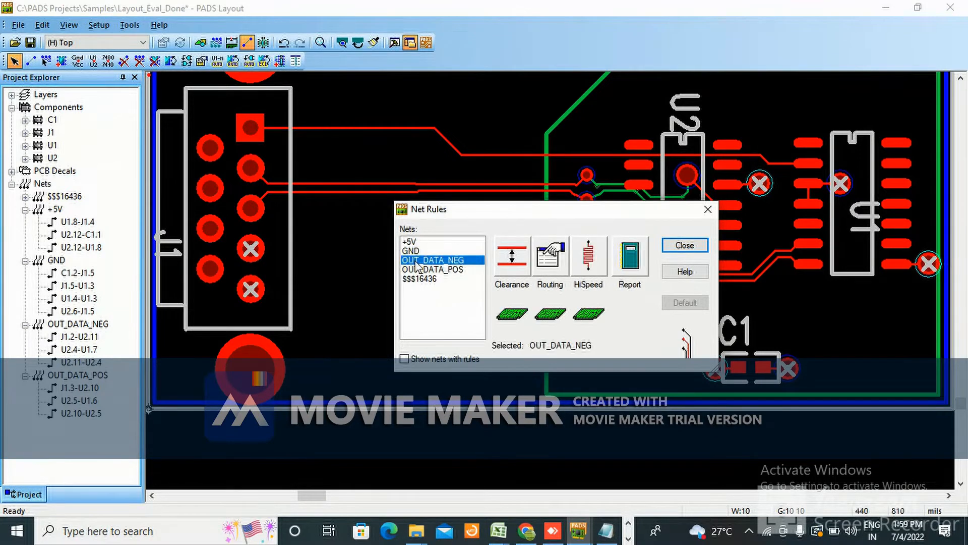
mouse_move(639, 262)
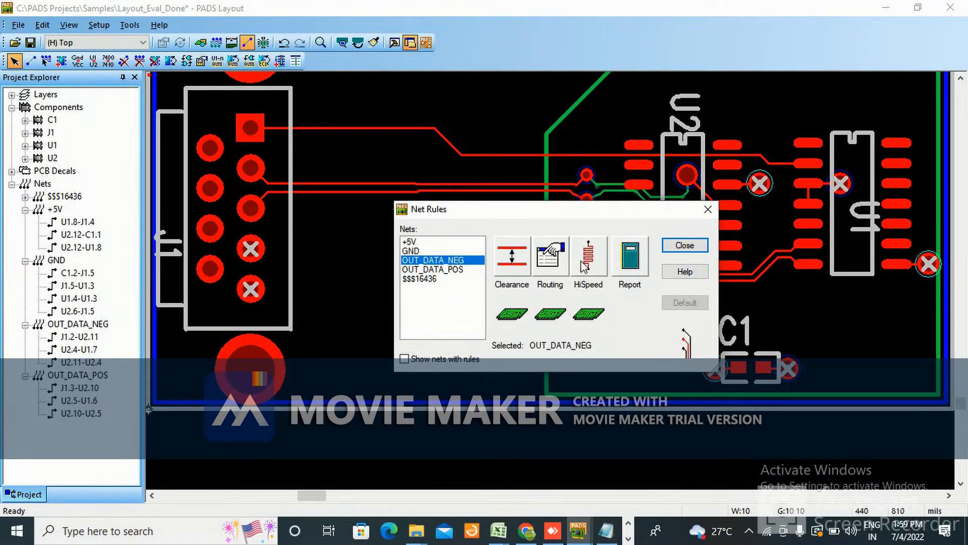
Make VIA_16X32 the only allowed via in OUT_DATA_NEG's routing rule and close the rules.
left_click(549, 256)
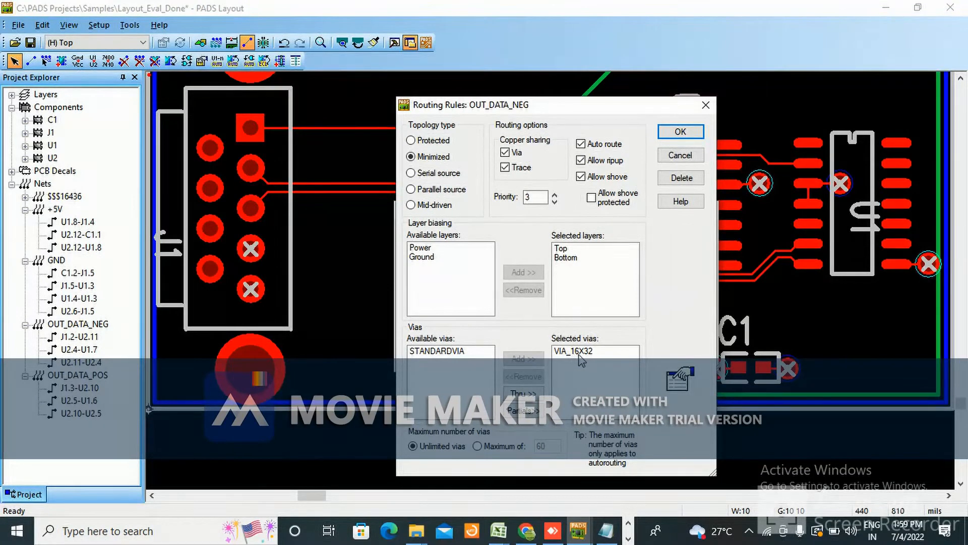
mouse_move(605, 361)
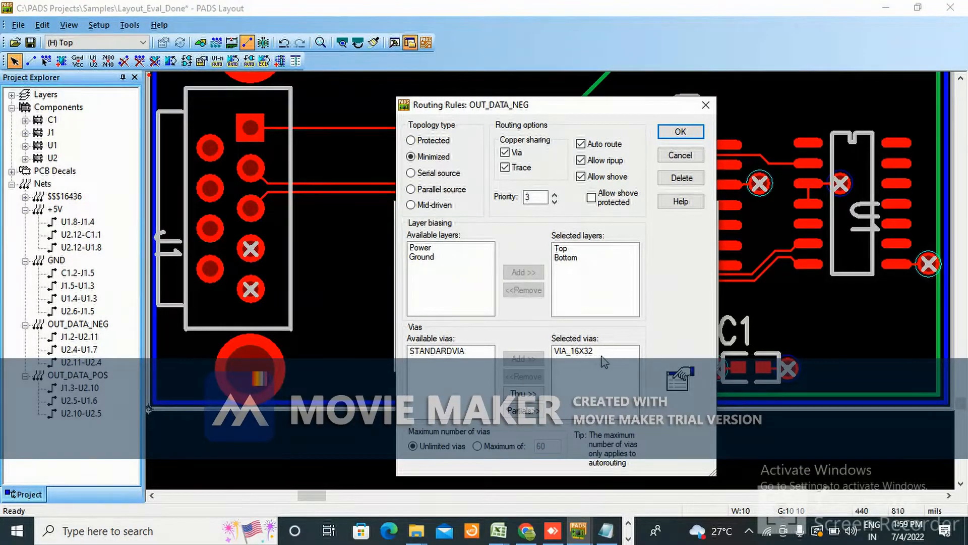
mouse_move(680, 131)
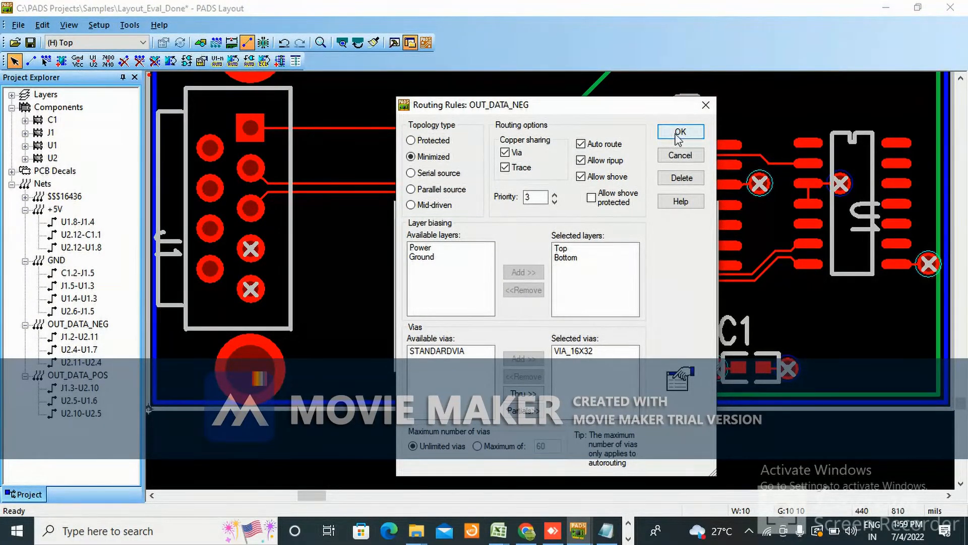
left_click(680, 132)
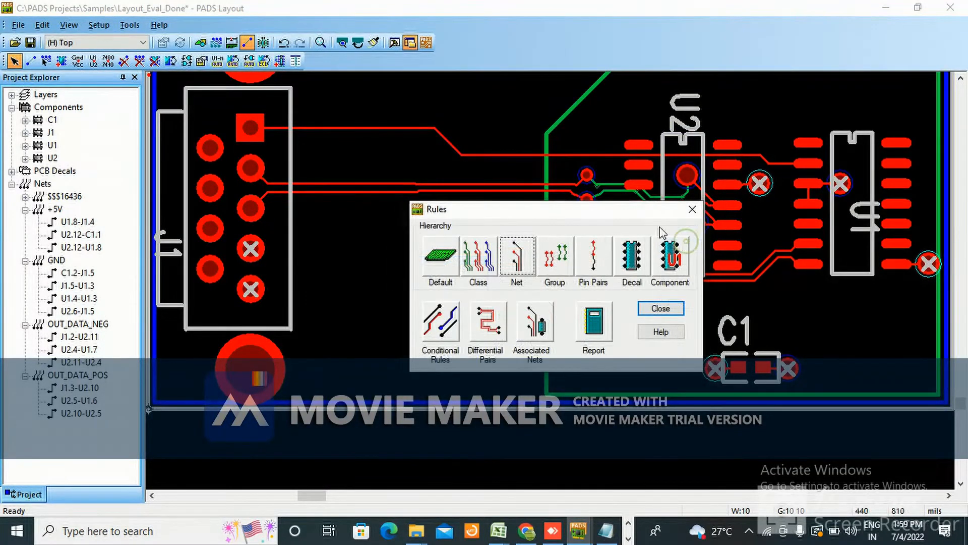
left_click(659, 308)
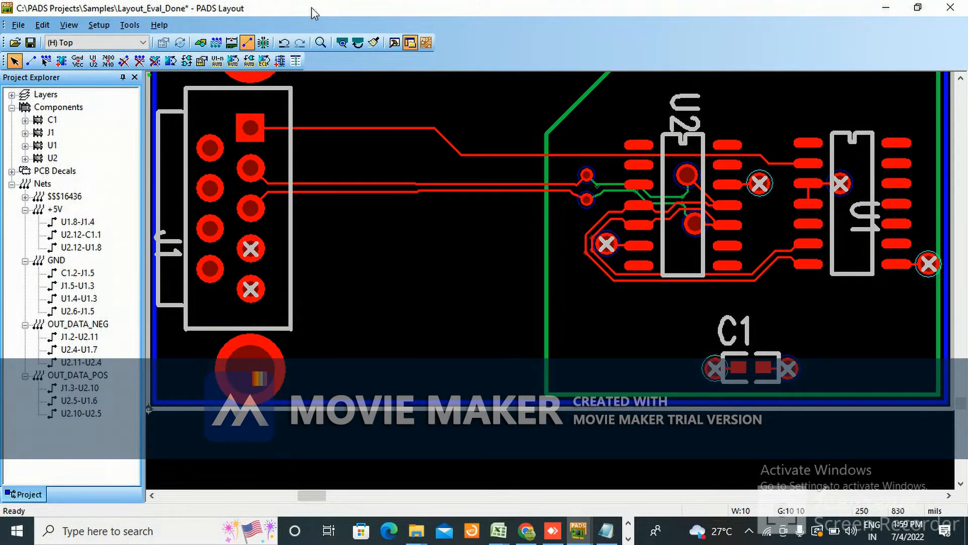
left_click(154, 60)
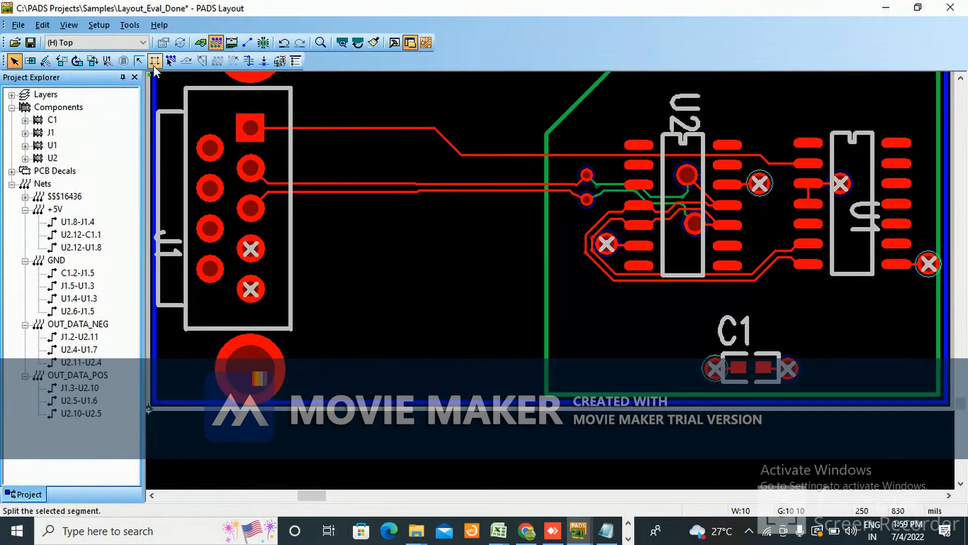
mouse_move(170, 60)
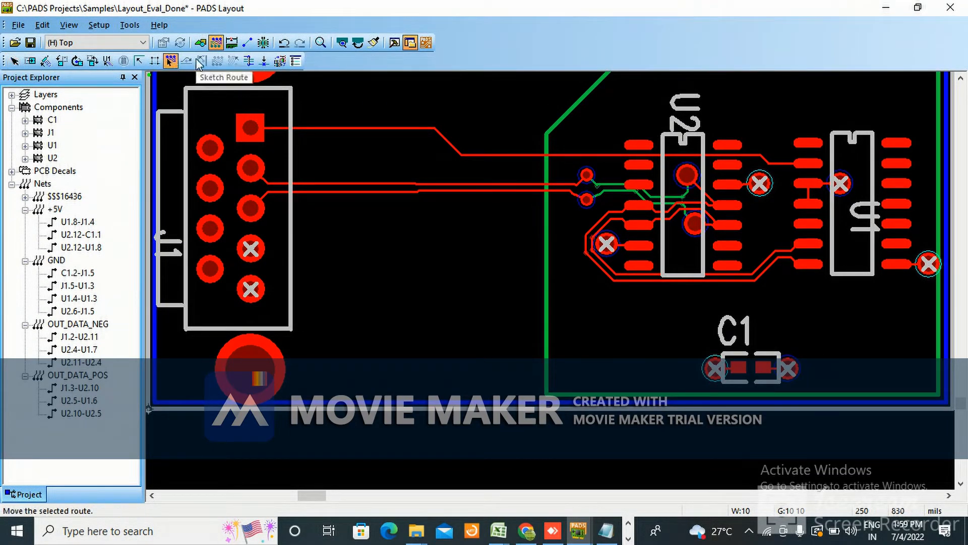
mouse_move(206, 65)
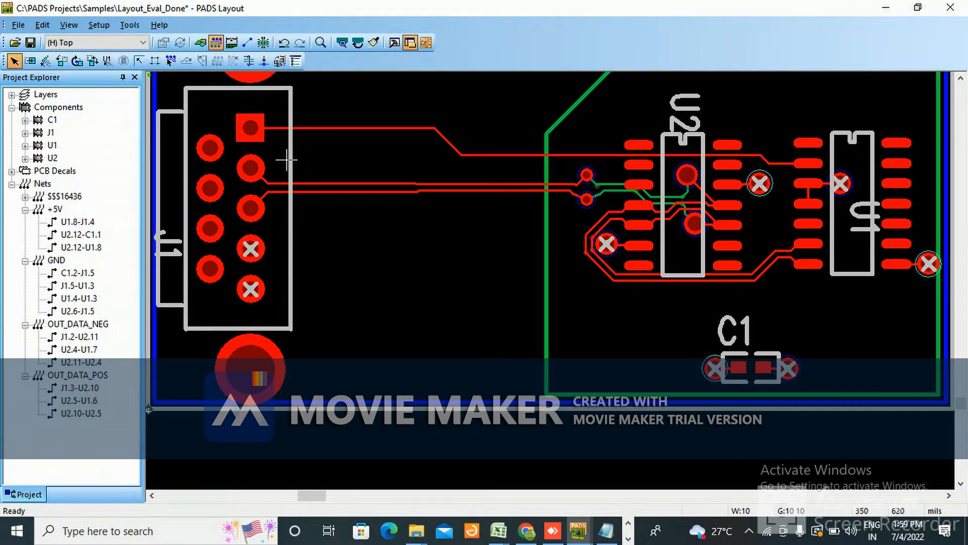
left_click(171, 60)
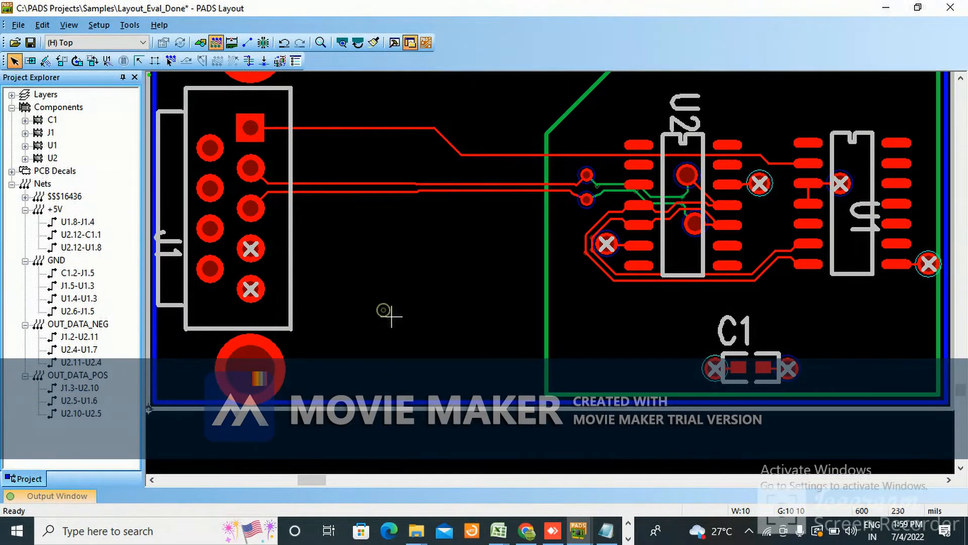
mouse_move(216, 60)
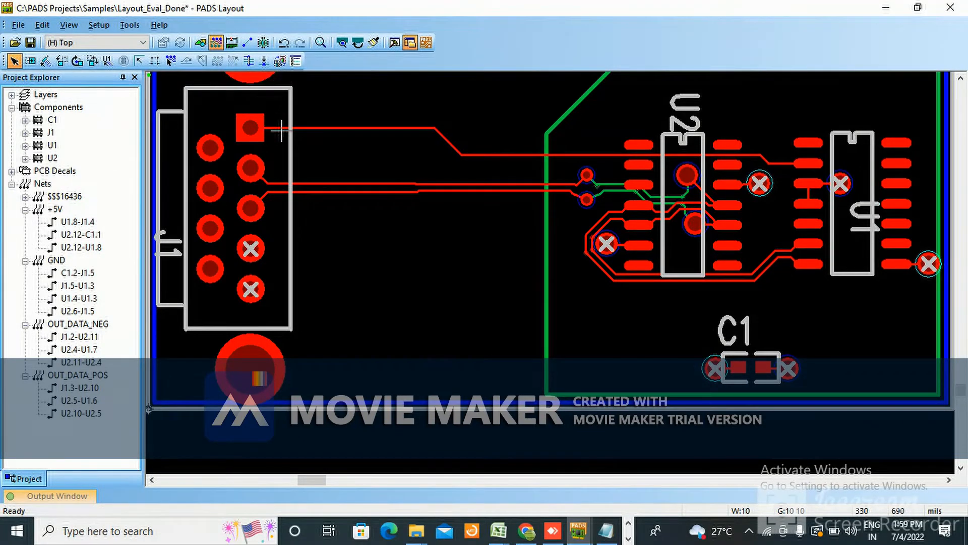
left_click(605, 247)
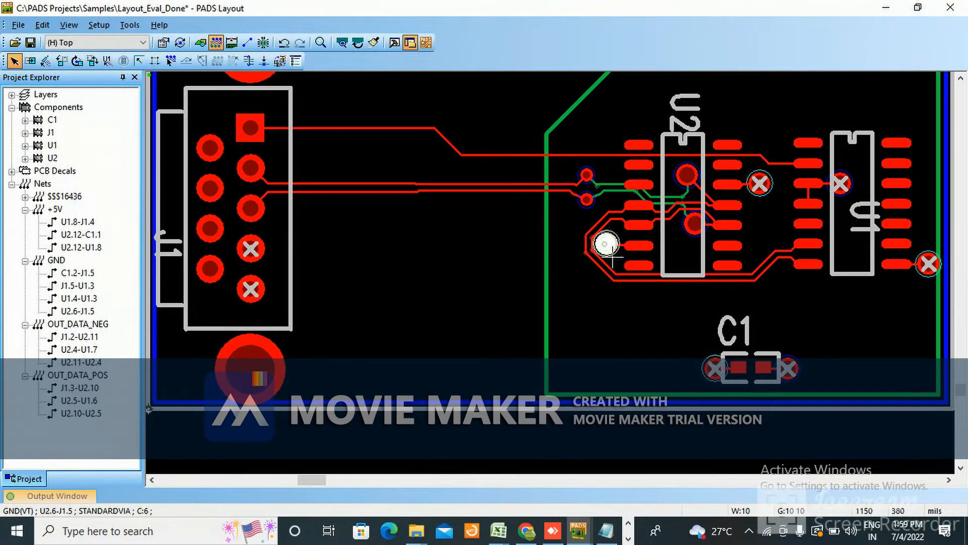
right_click(605, 244)
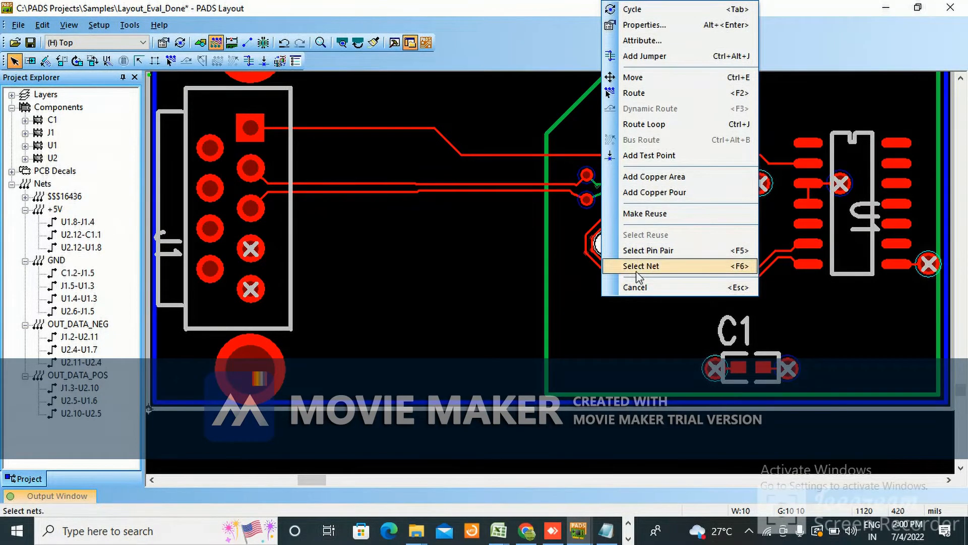
mouse_move(642, 123)
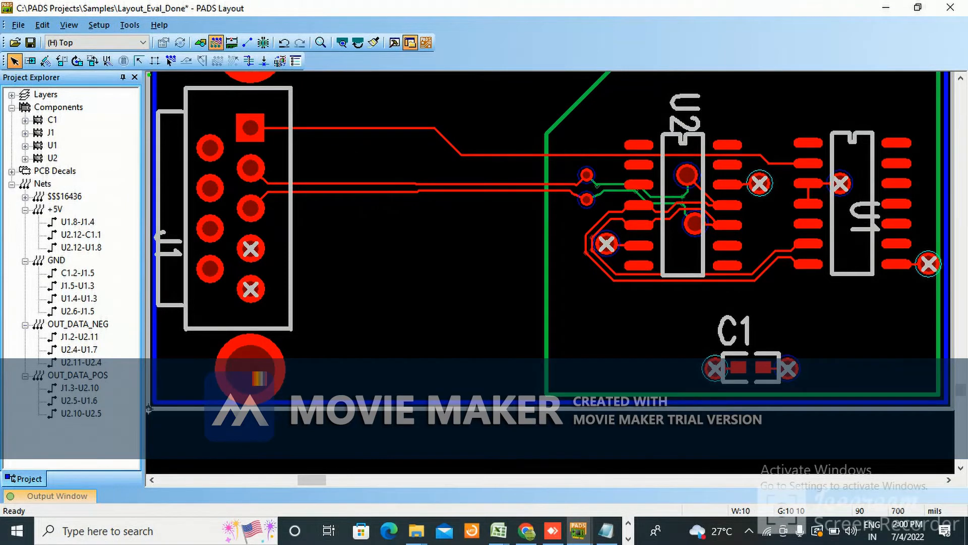
mouse_move(220, 24)
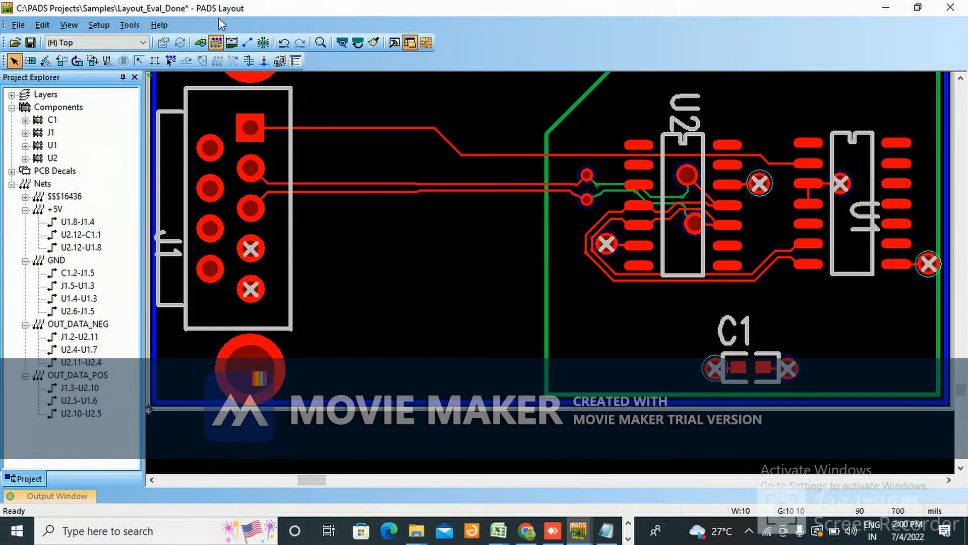
left_click(169, 61)
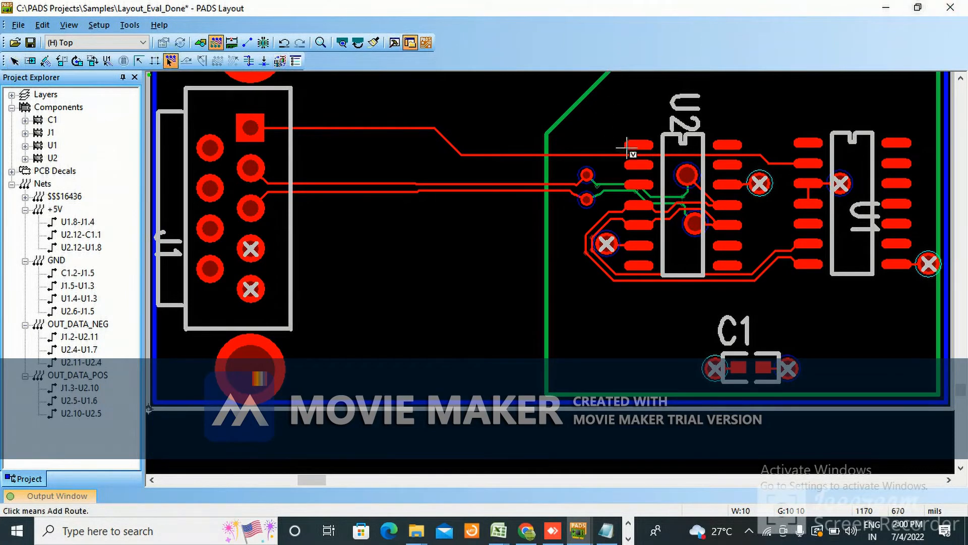
mouse_move(260, 127)
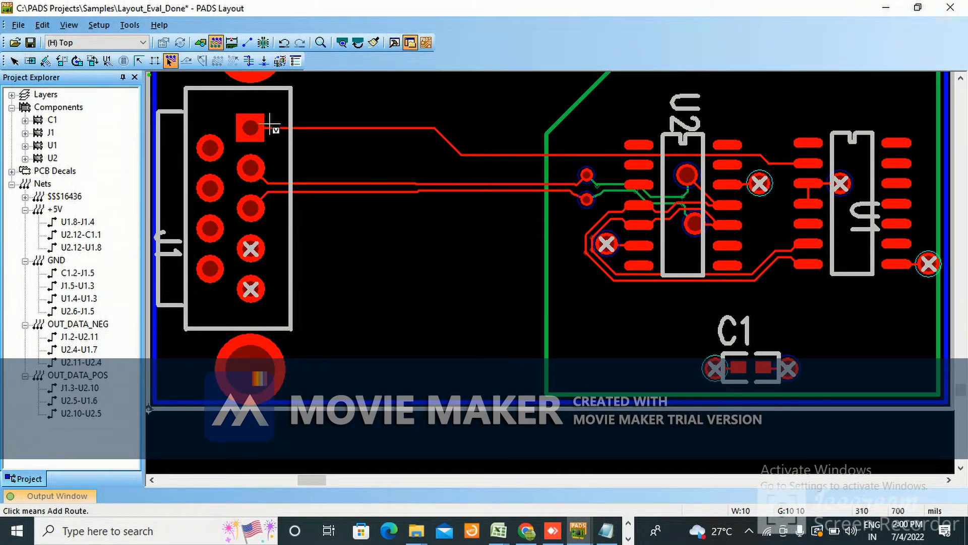
right_click(349, 129)
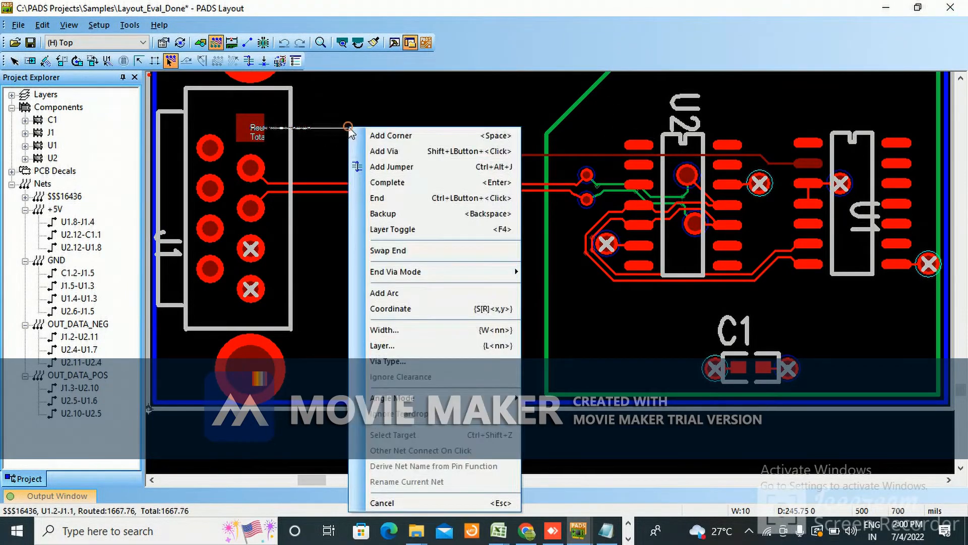
mouse_move(395, 197)
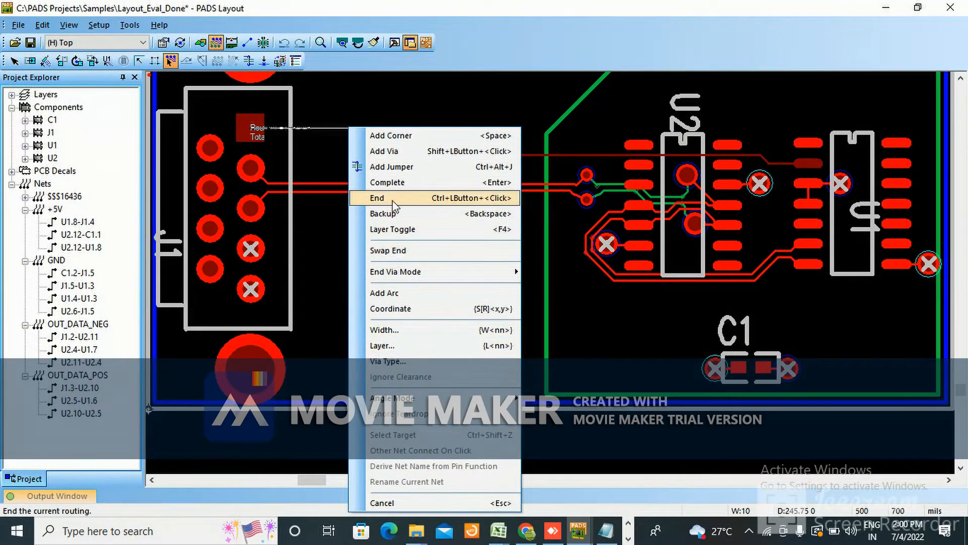
mouse_move(387, 201)
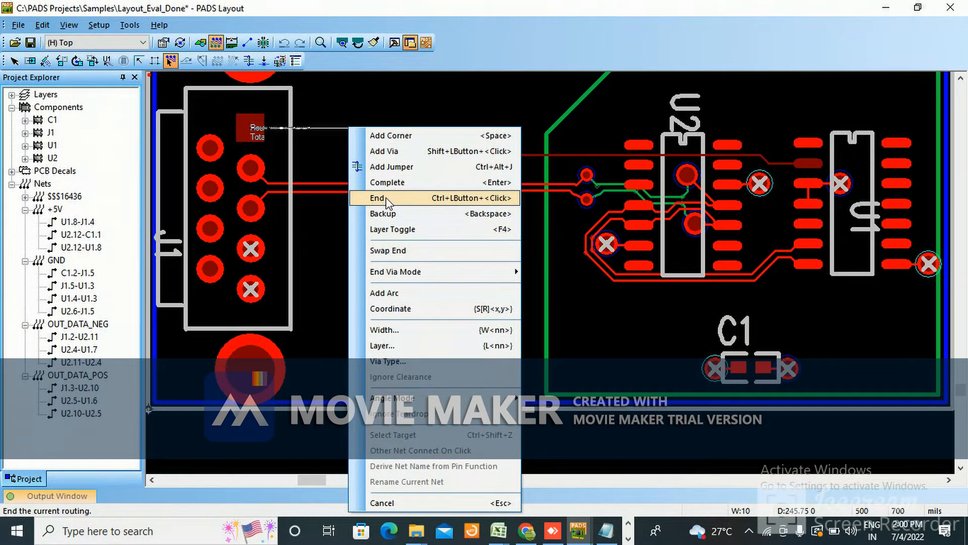
left_click(376, 198)
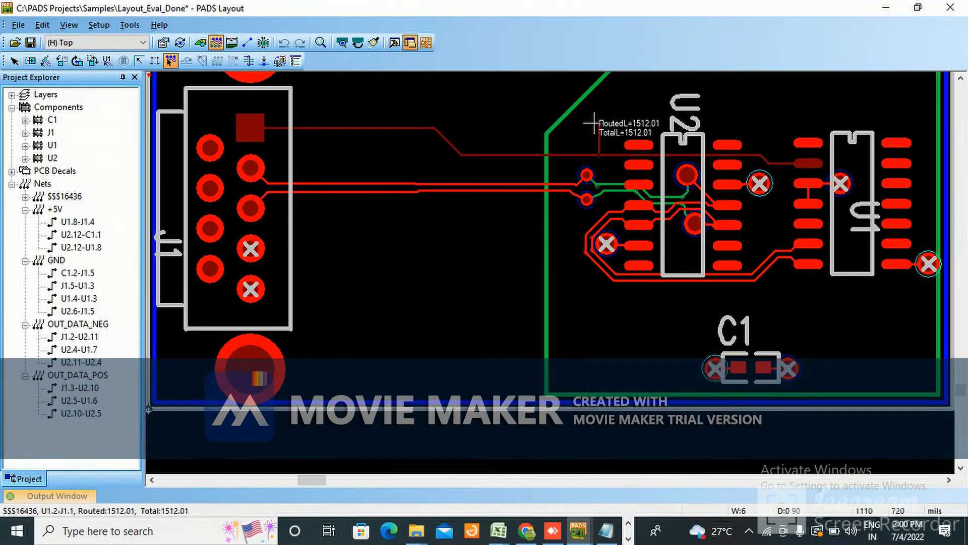
right_click(587, 158)
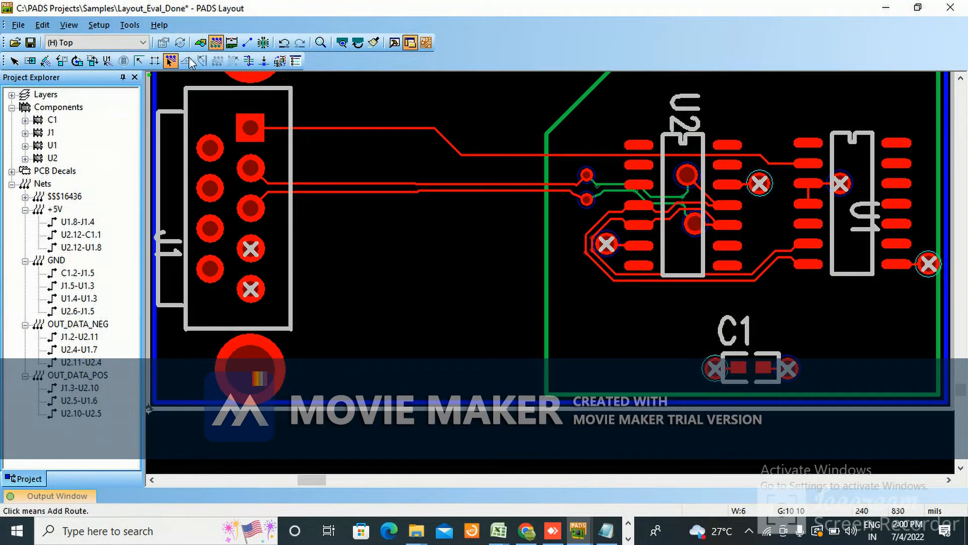
Route from J1's square pad and drop a via mid-route to continue on the Bottom layer.
left_click(250, 128)
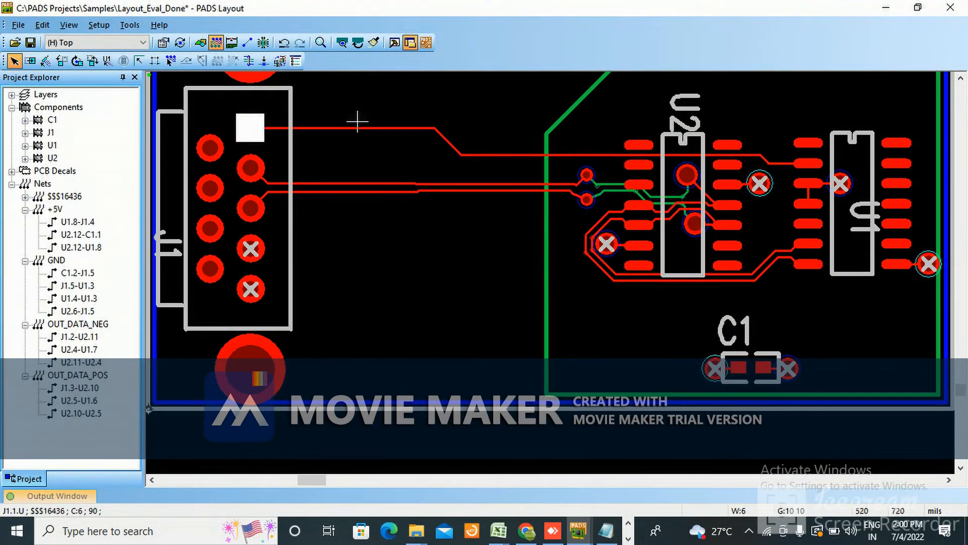
left_click(250, 128)
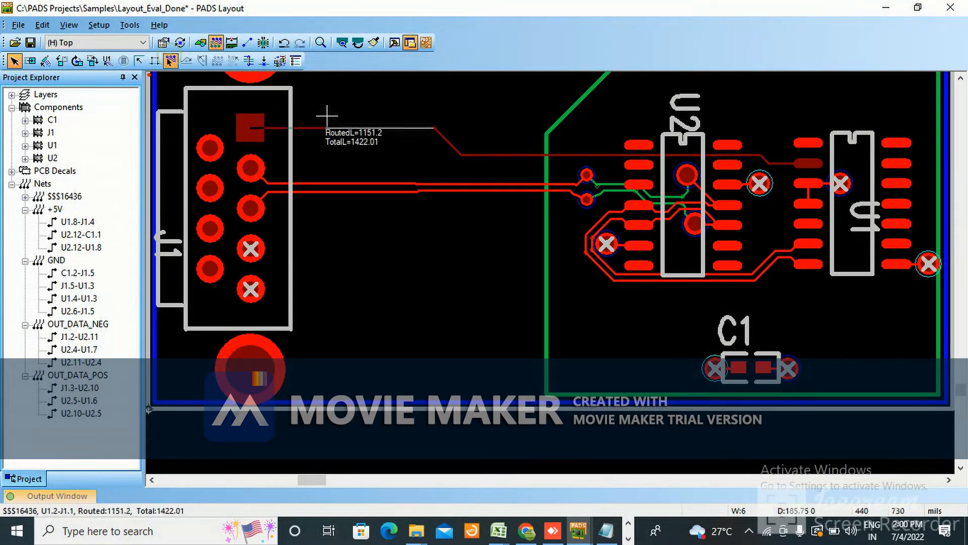
right_click(327, 114)
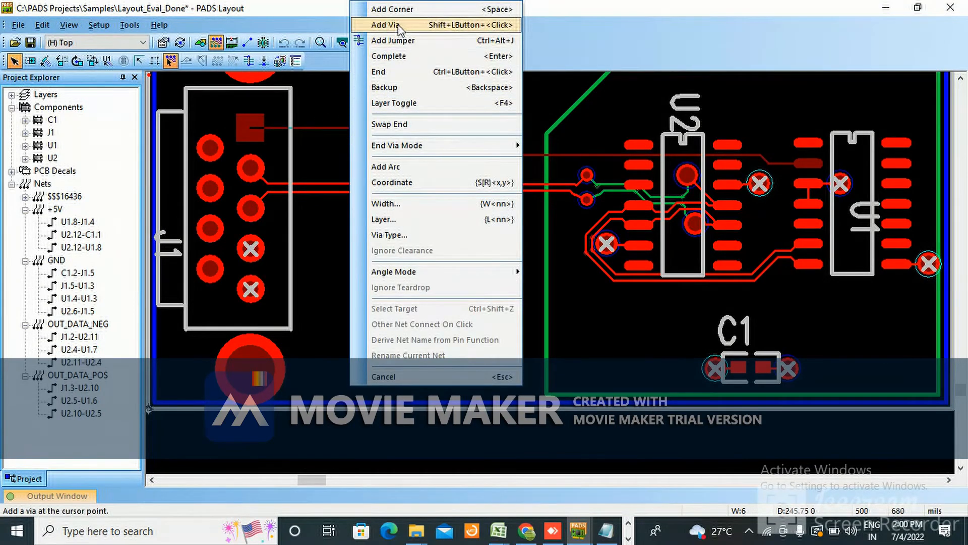
left_click(387, 24)
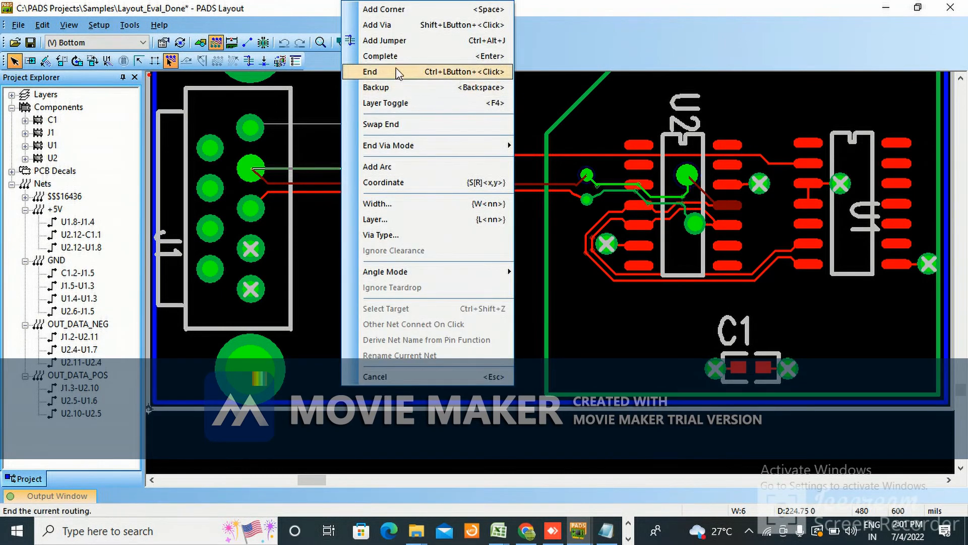
End the route attempts without leaving any new trace on the board.
left_click(369, 72)
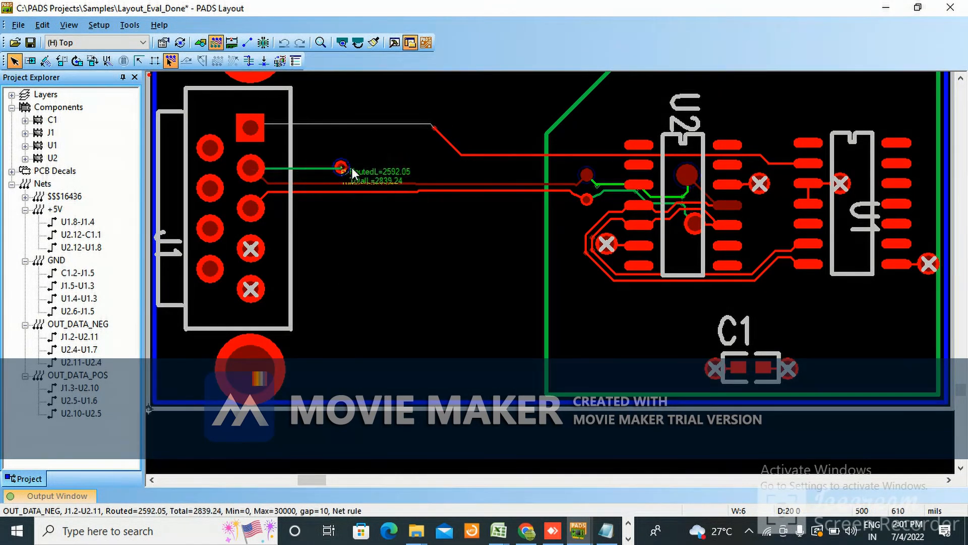
right_click(342, 168)
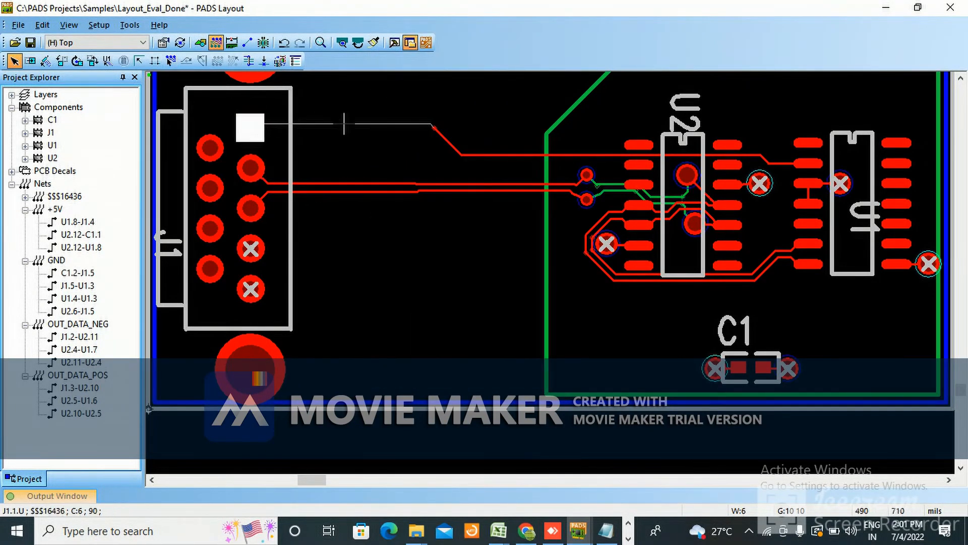
right_click(357, 134)
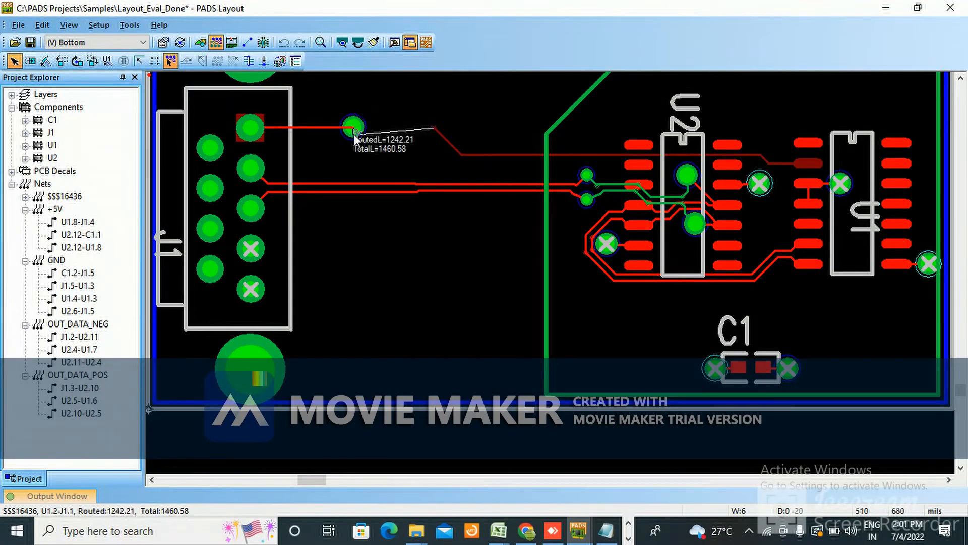
right_click(353, 127)
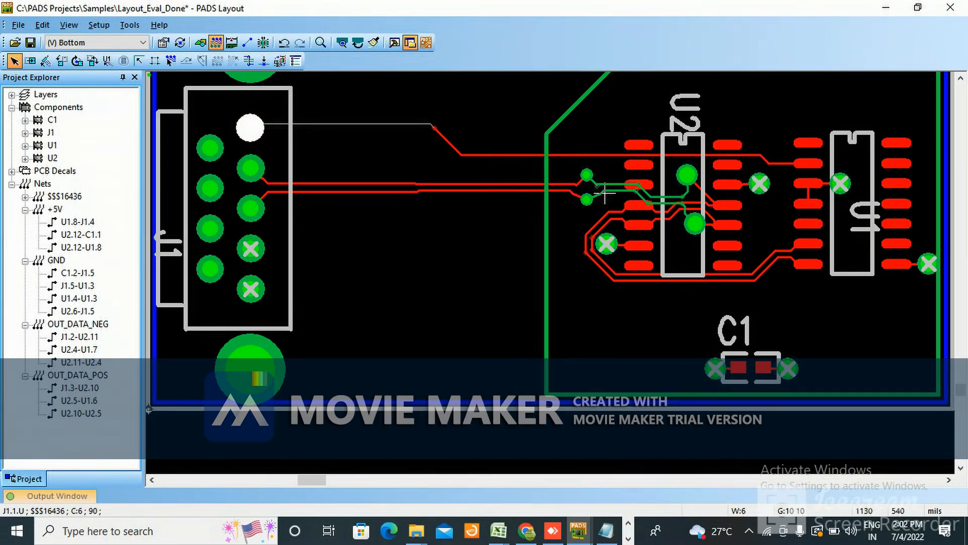
mouse_move(530, 196)
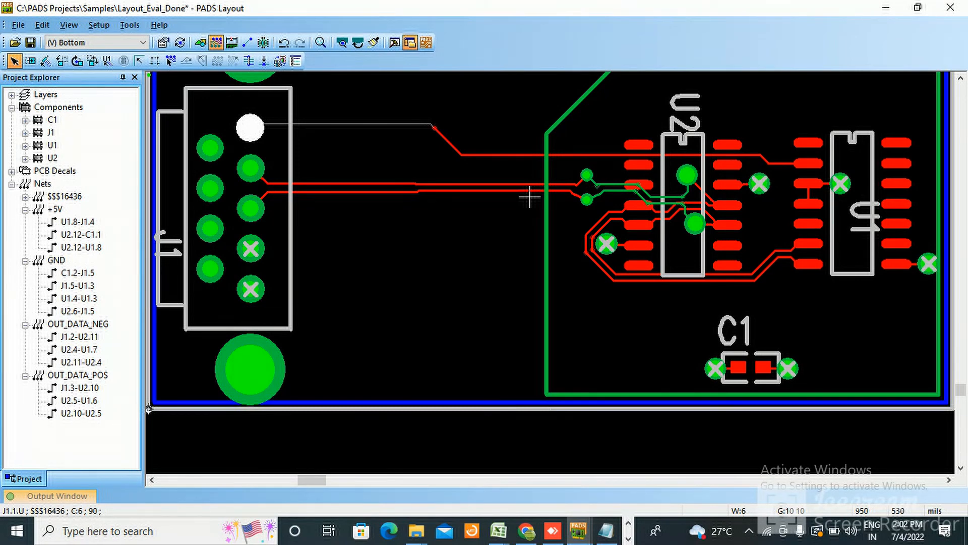
mouse_move(529, 218)
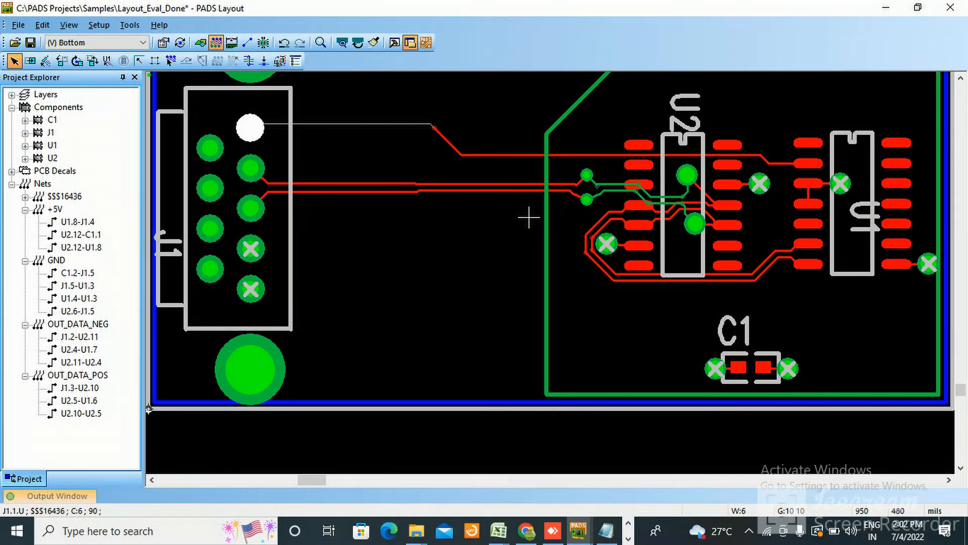